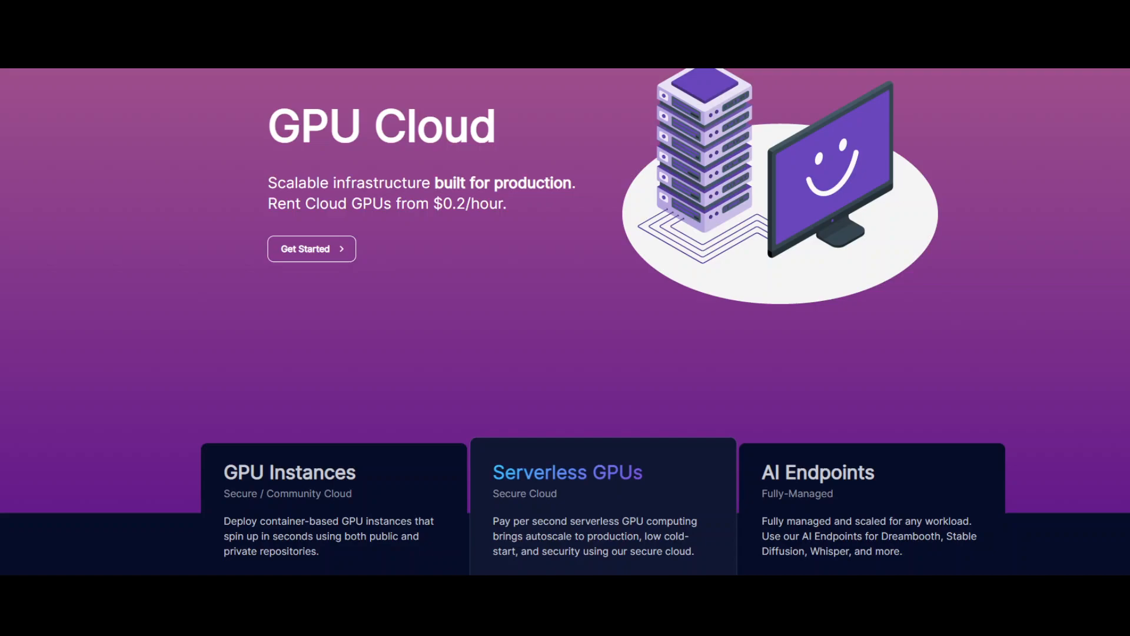
mouse_move(122, 433)
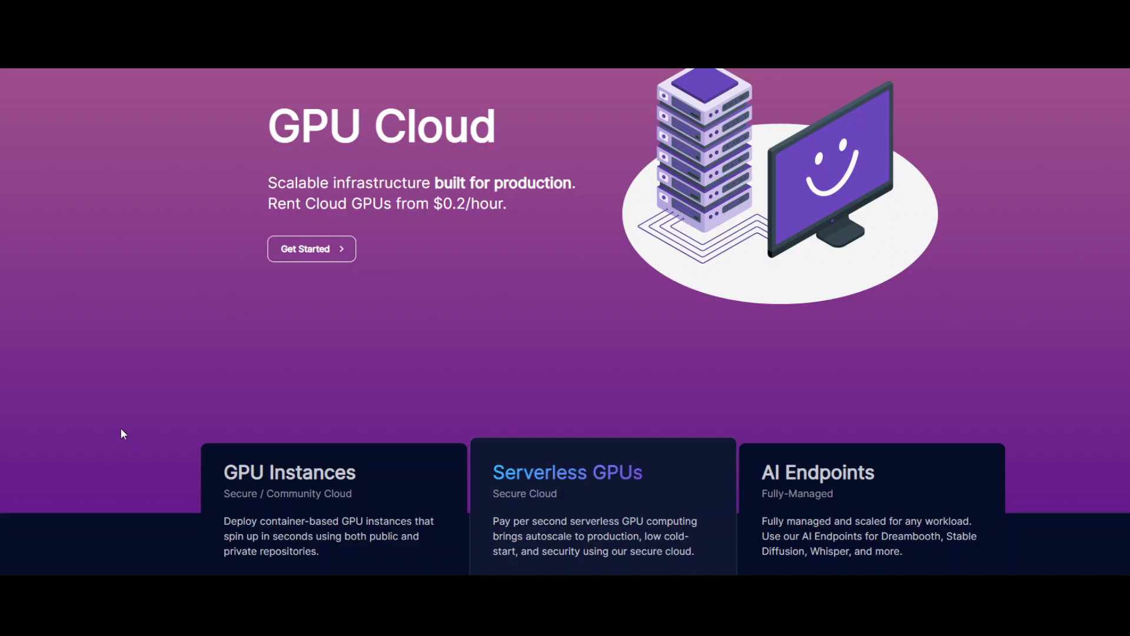
mouse_move(160, 376)
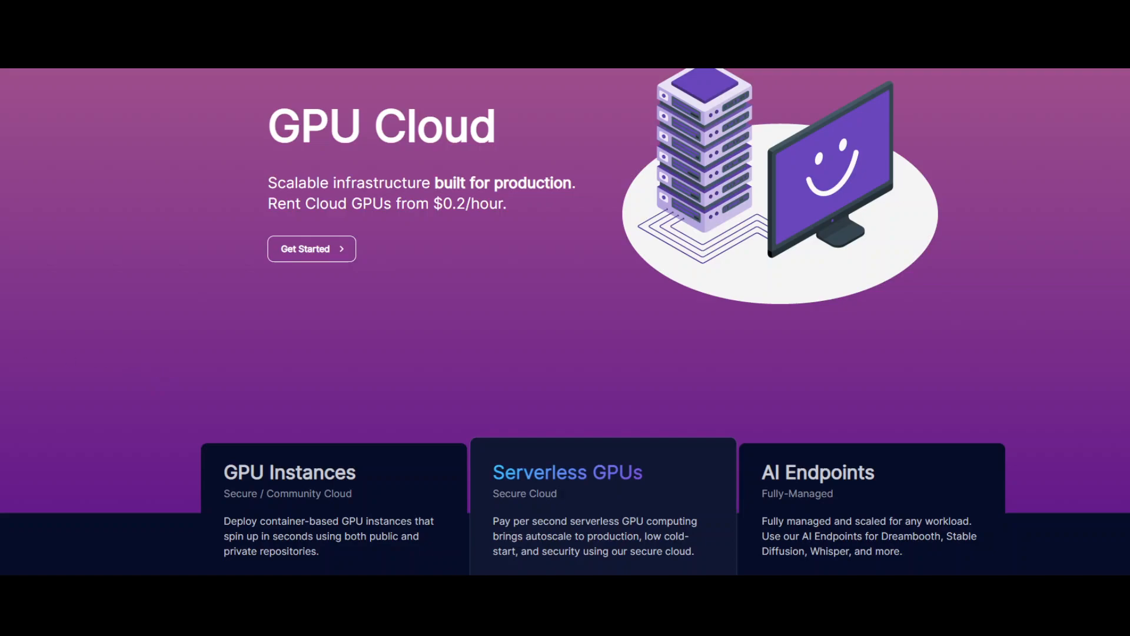
mouse_move(278, 327)
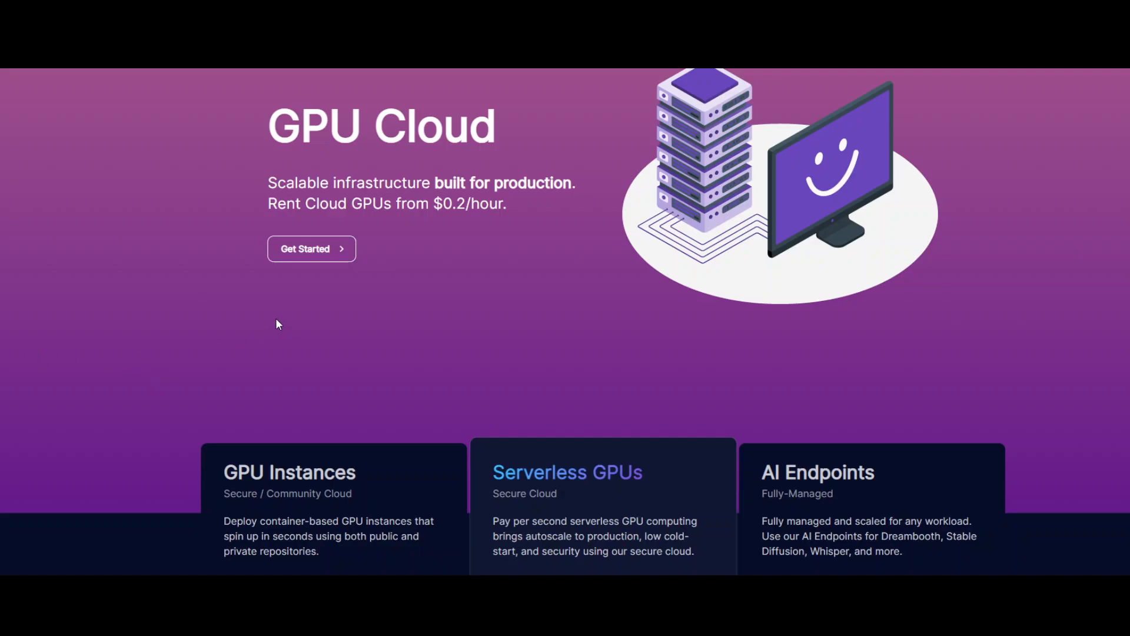
mouse_move(285, 307)
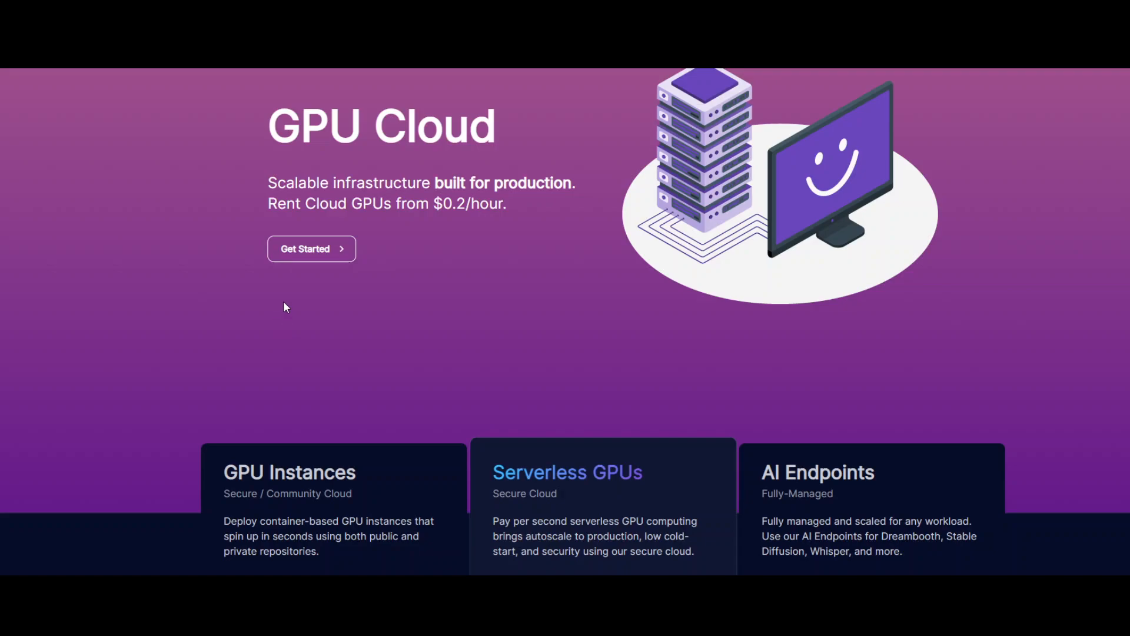
mouse_move(1113, 294)
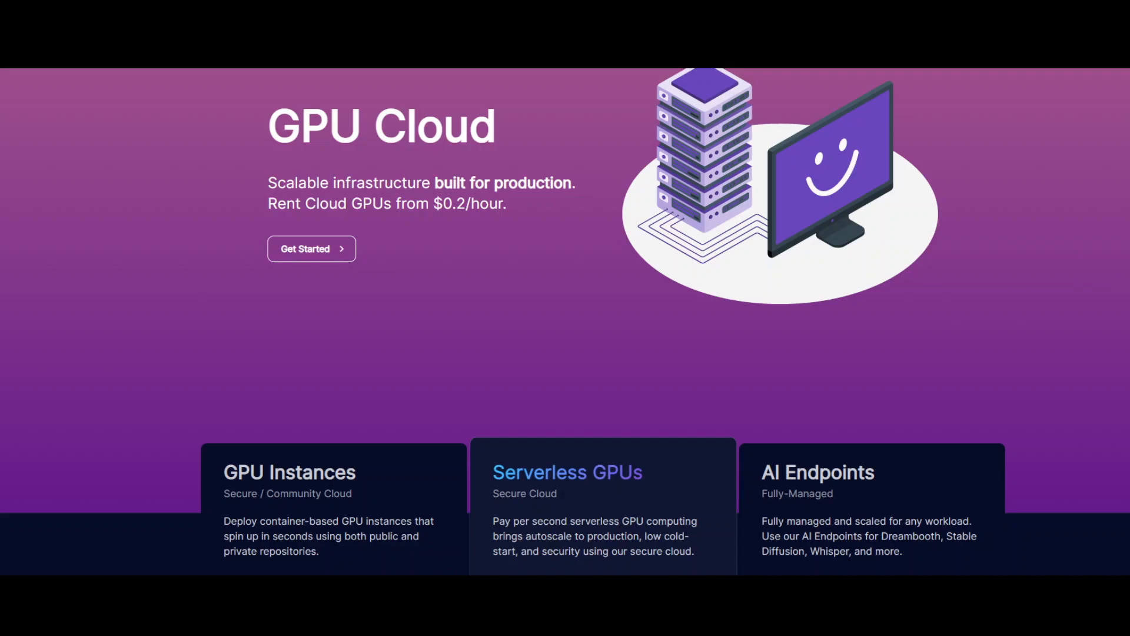
mouse_move(564, 436)
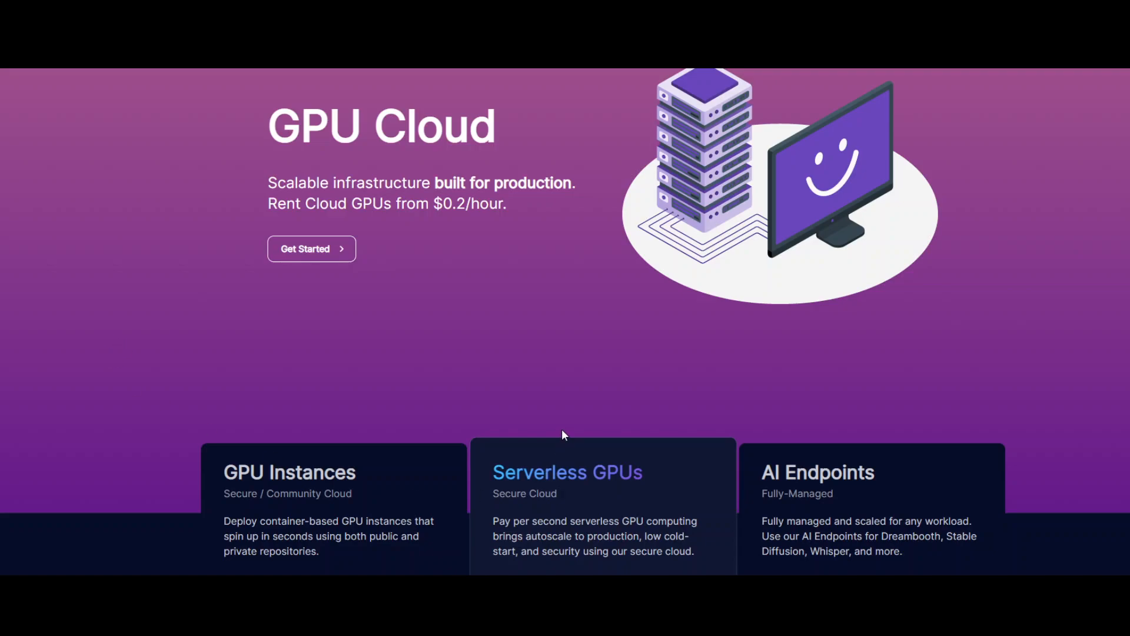
Scroll down to the GPU Instances, Serverless GPUs and AI Endpoints cards with their action buttons
scroll("down", 3)
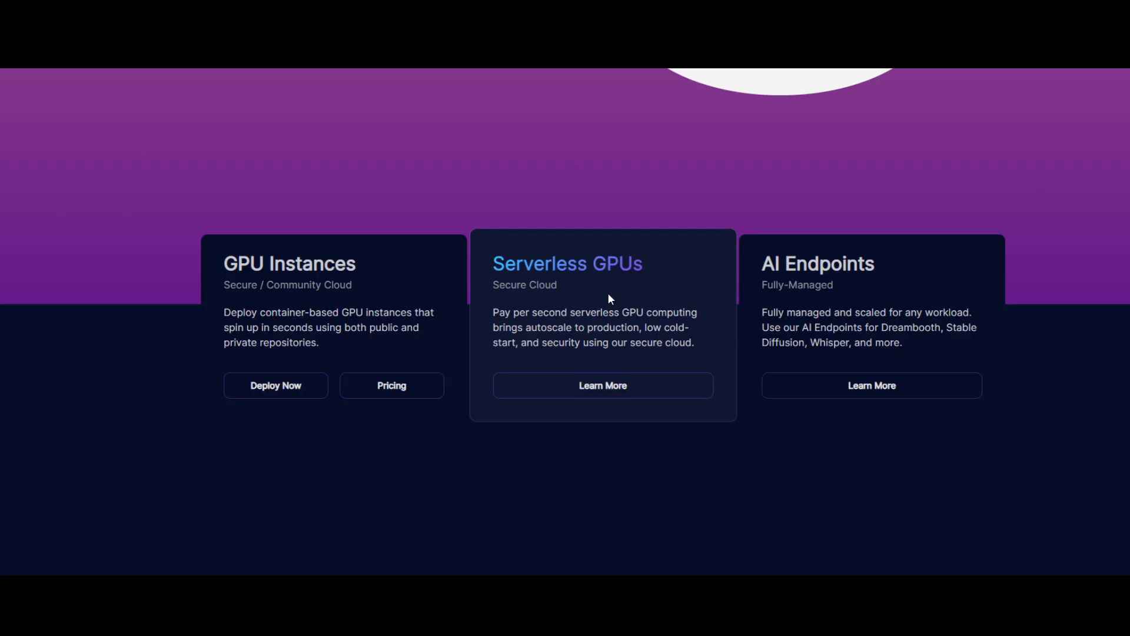
mouse_move(409, 408)
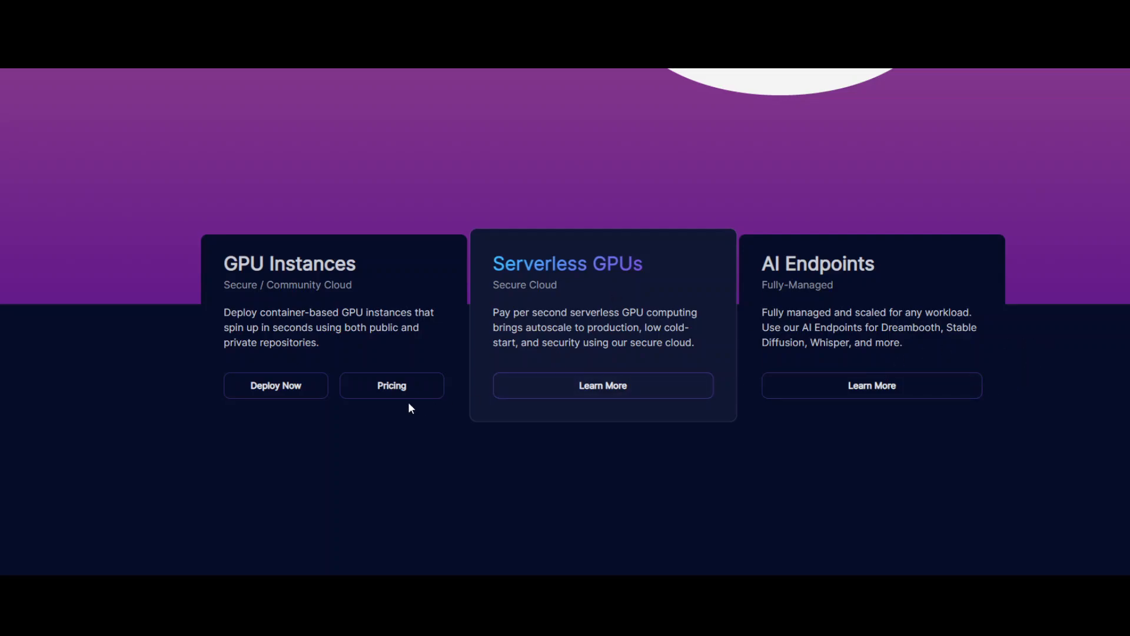
mouse_move(887, 356)
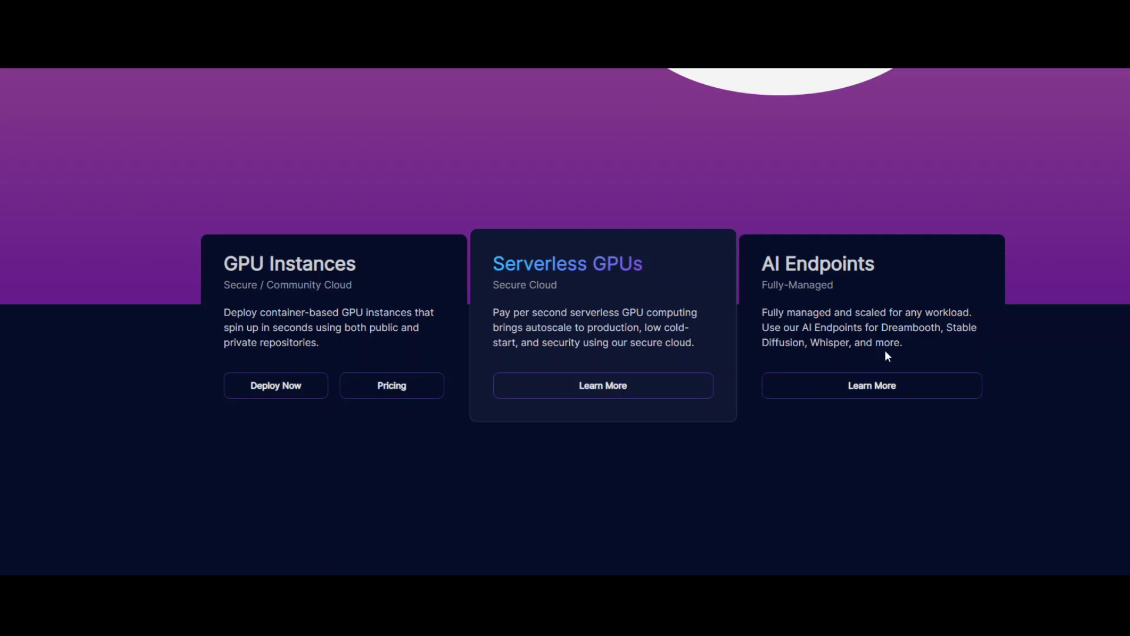
mouse_move(1014, 435)
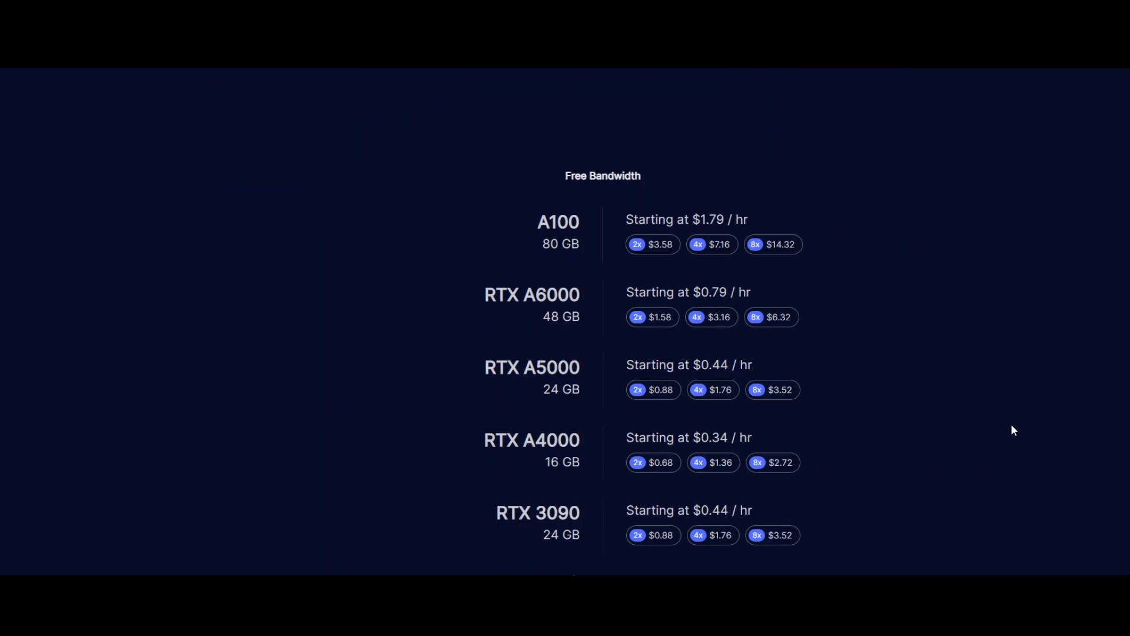
mouse_move(1025, 420)
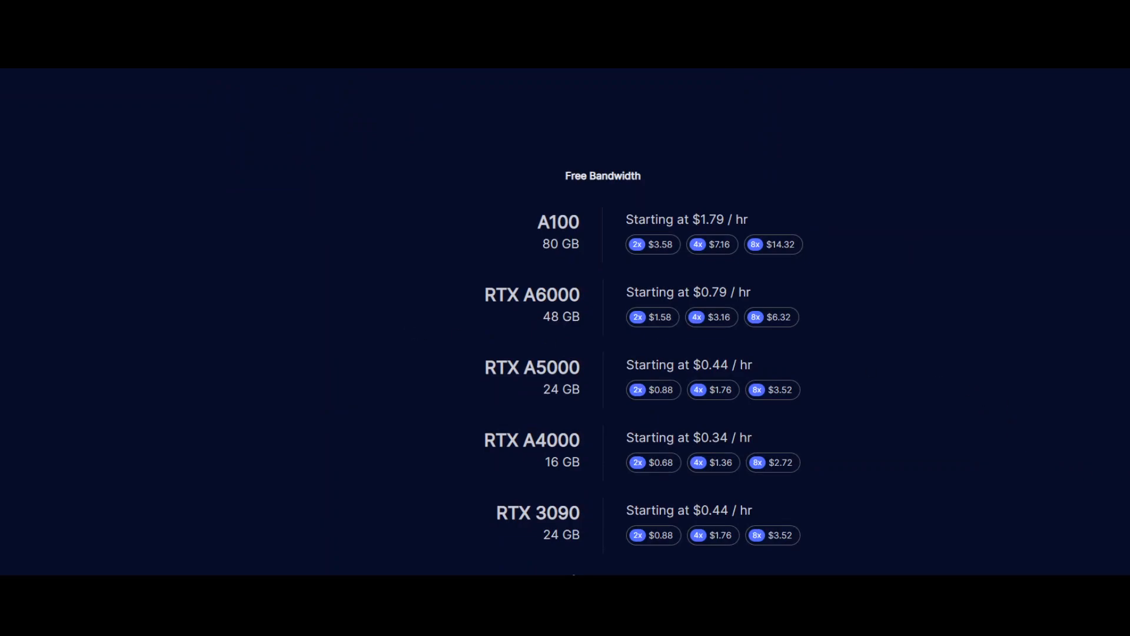
mouse_move(246, 353)
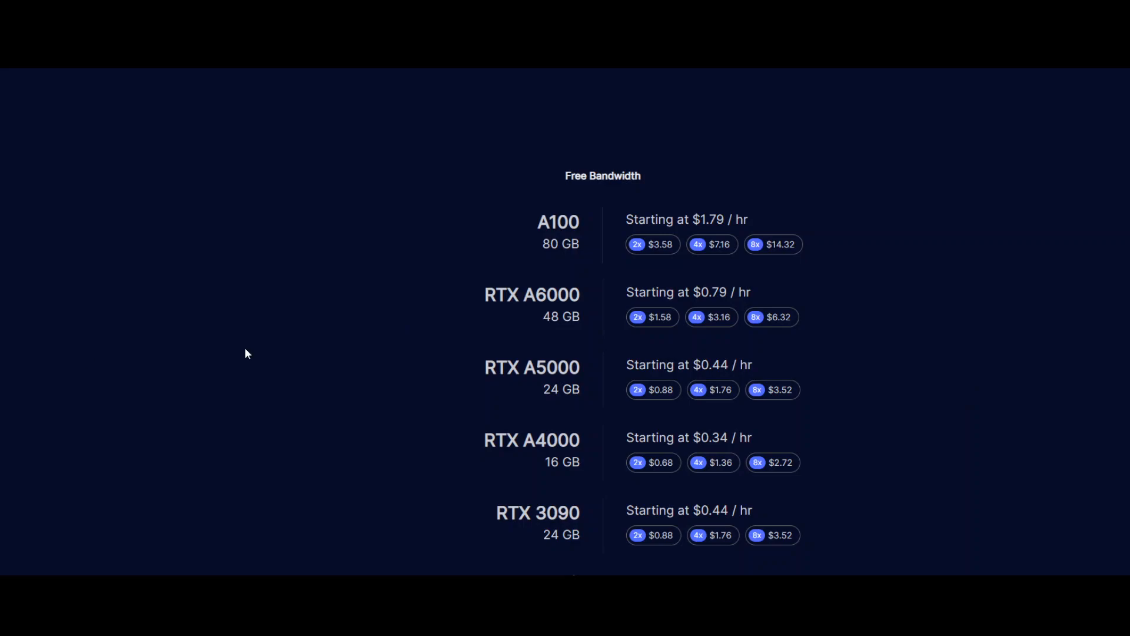
mouse_move(927, 475)
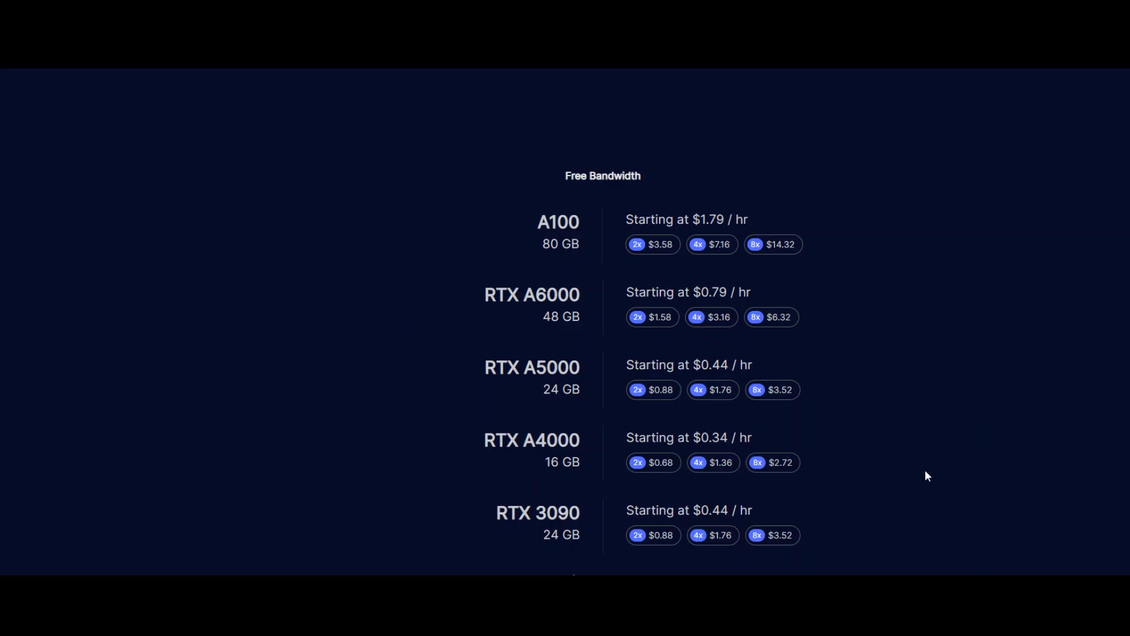
mouse_move(787, 332)
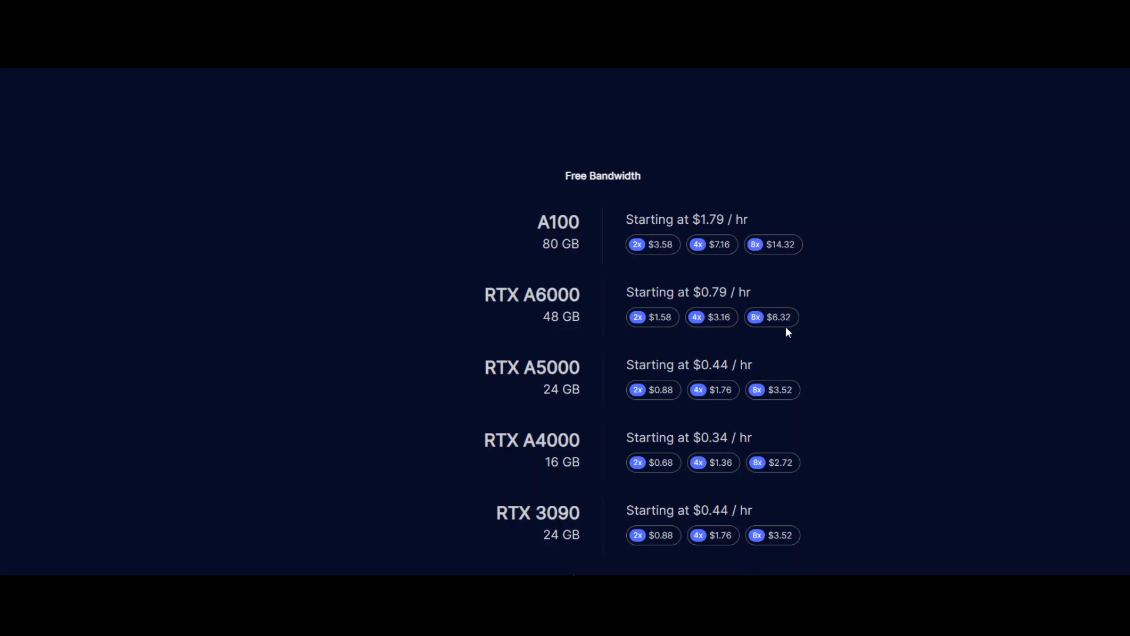
mouse_move(910, 263)
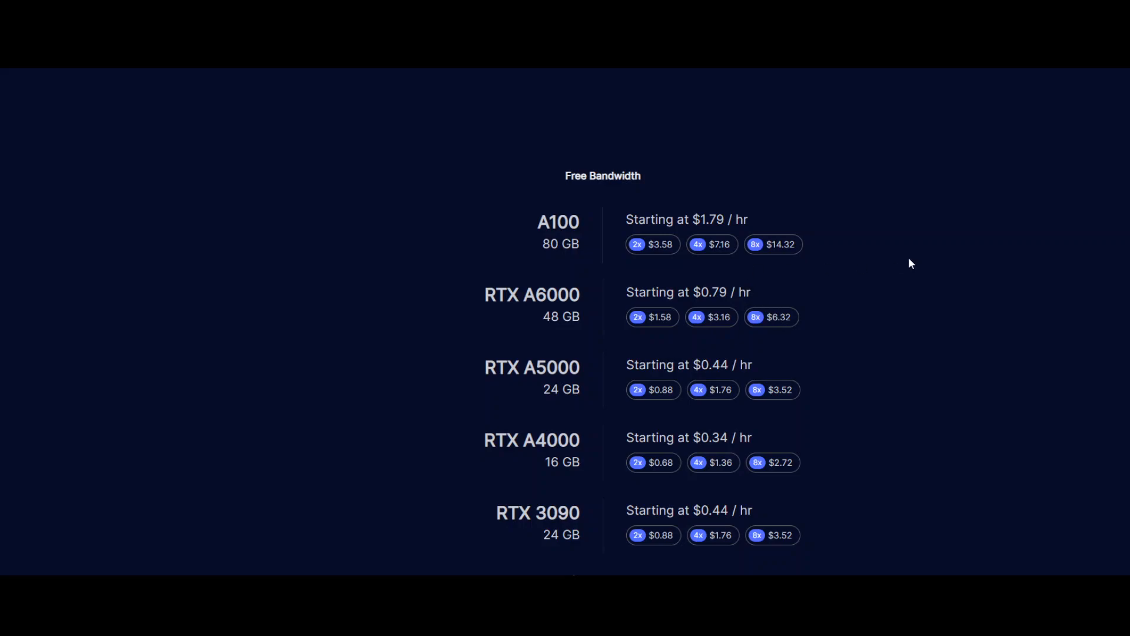
mouse_move(664, 258)
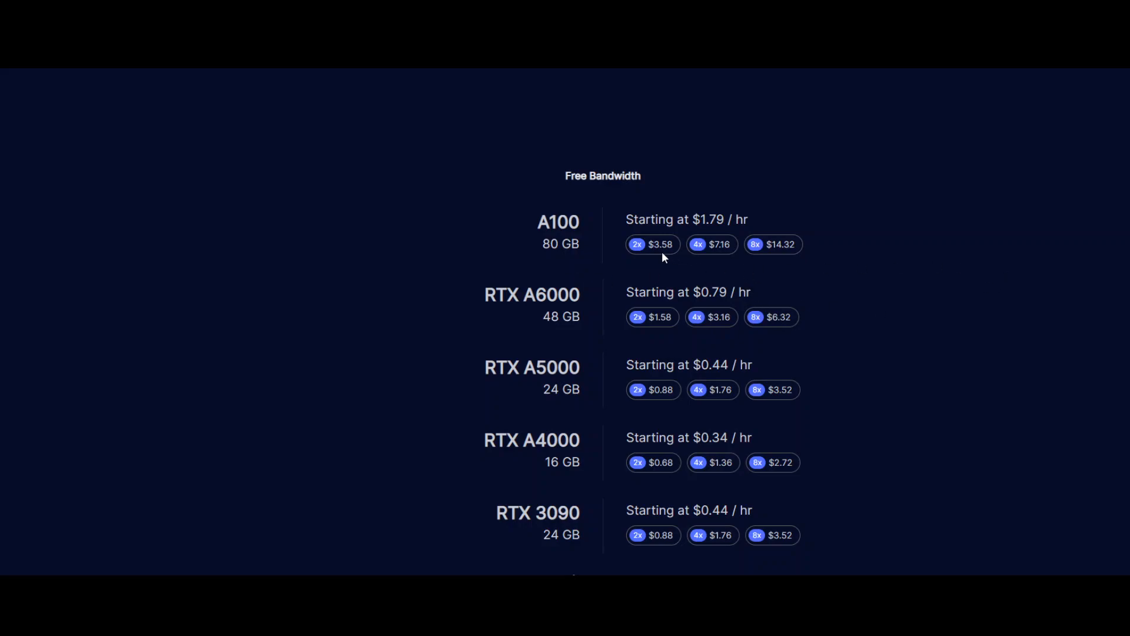
mouse_move(677, 238)
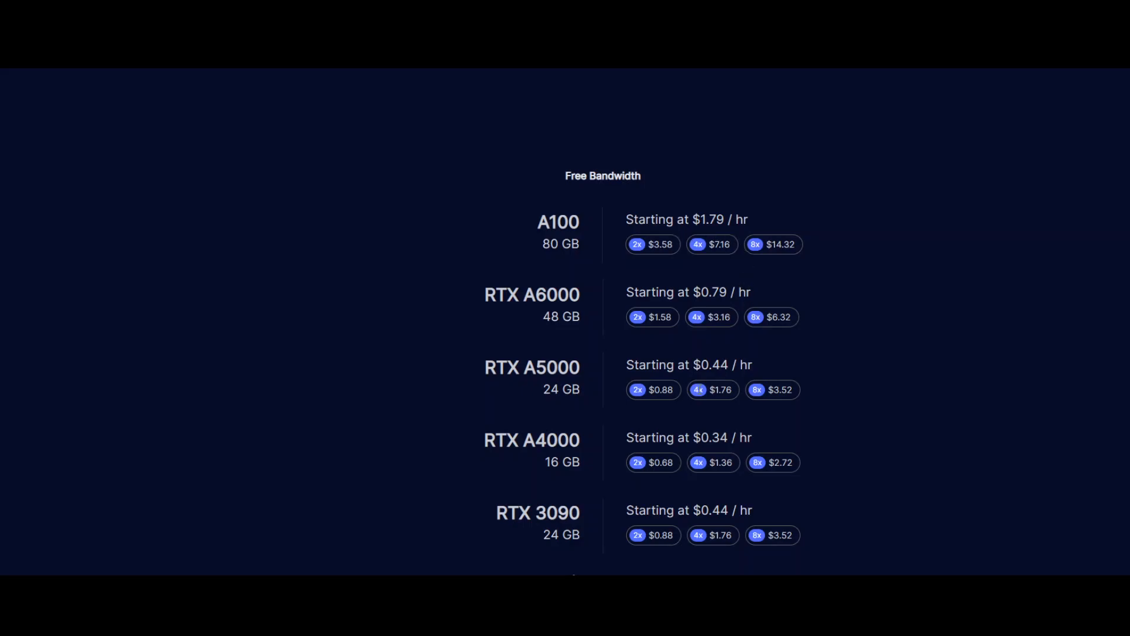
Scroll past the GPU pricing list to the Community Cloud and Secure Cloud cards
scroll("down", 3)
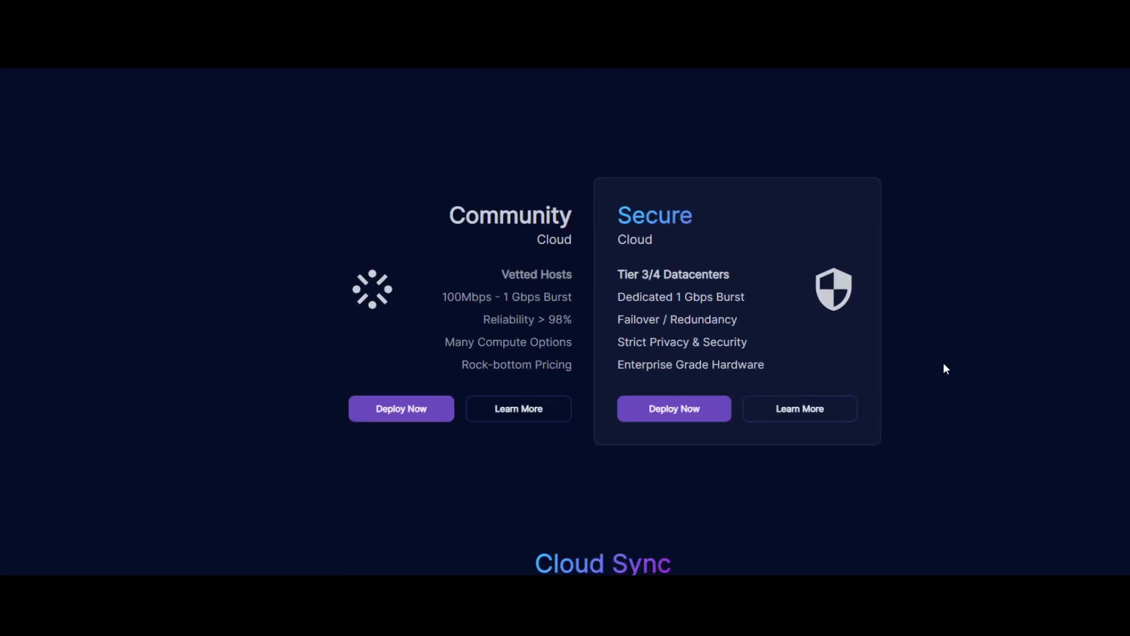
mouse_move(729, 322)
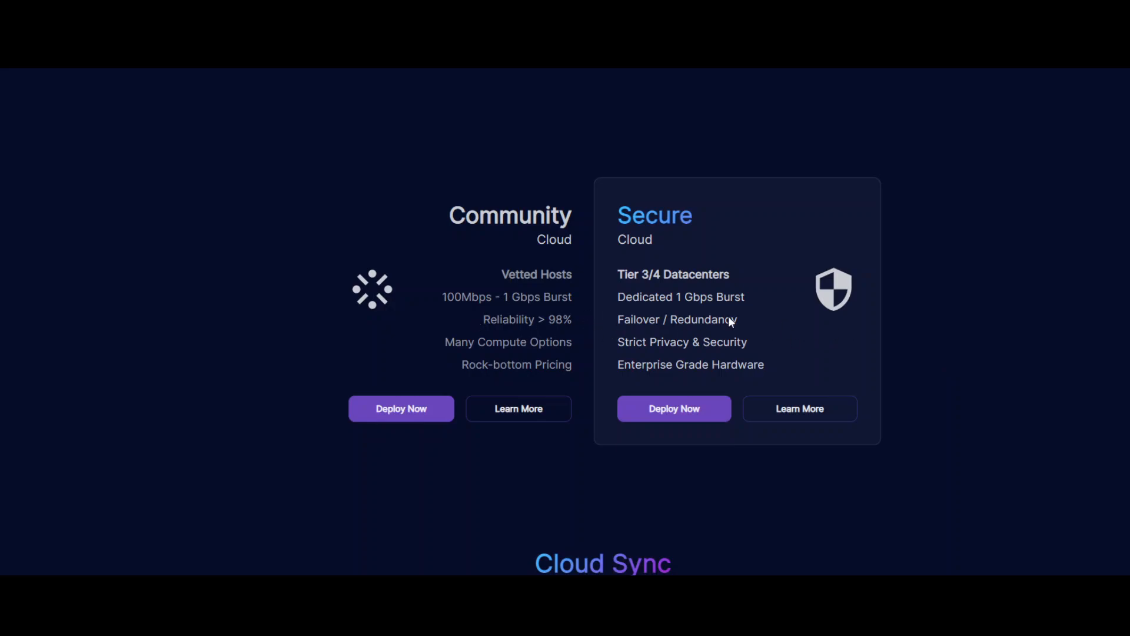
mouse_move(950, 321)
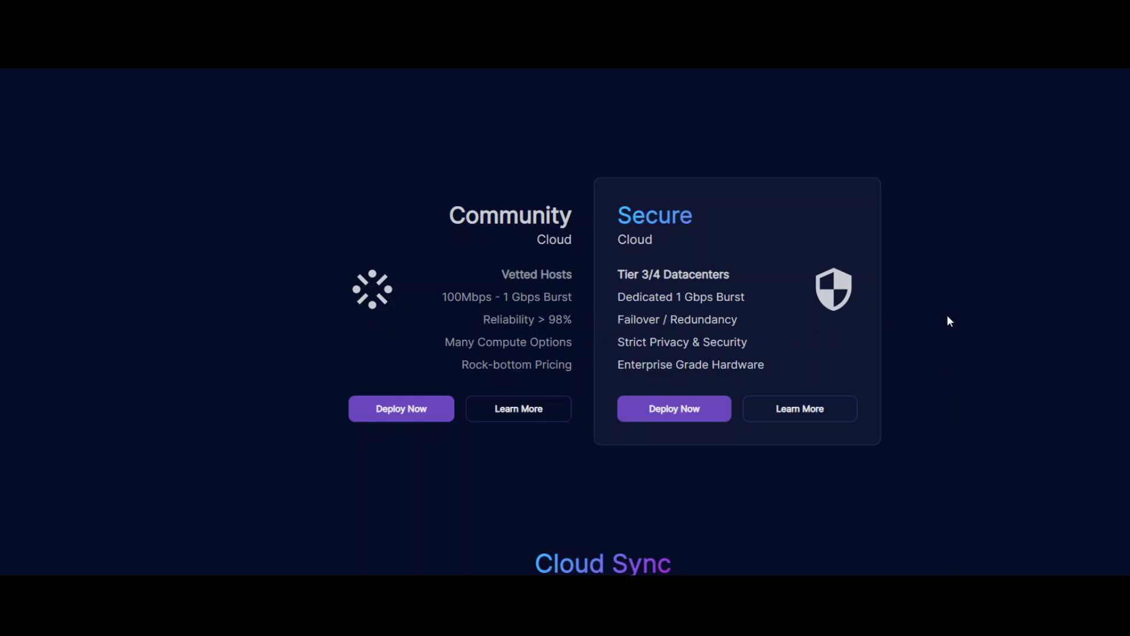
mouse_move(851, 364)
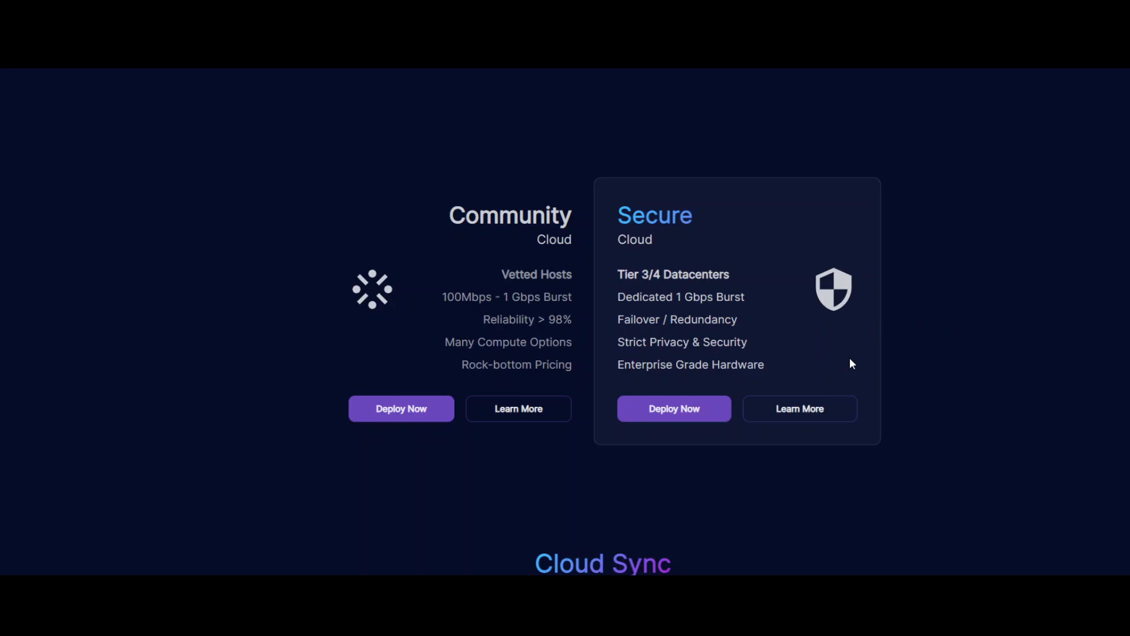
mouse_move(948, 360)
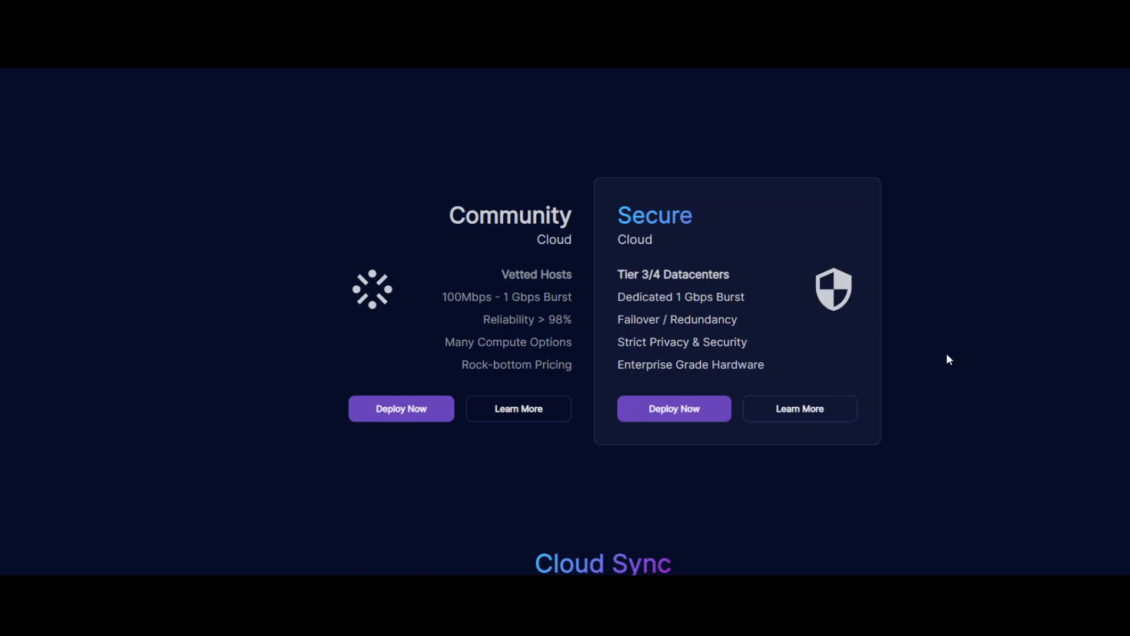
mouse_move(1018, 360)
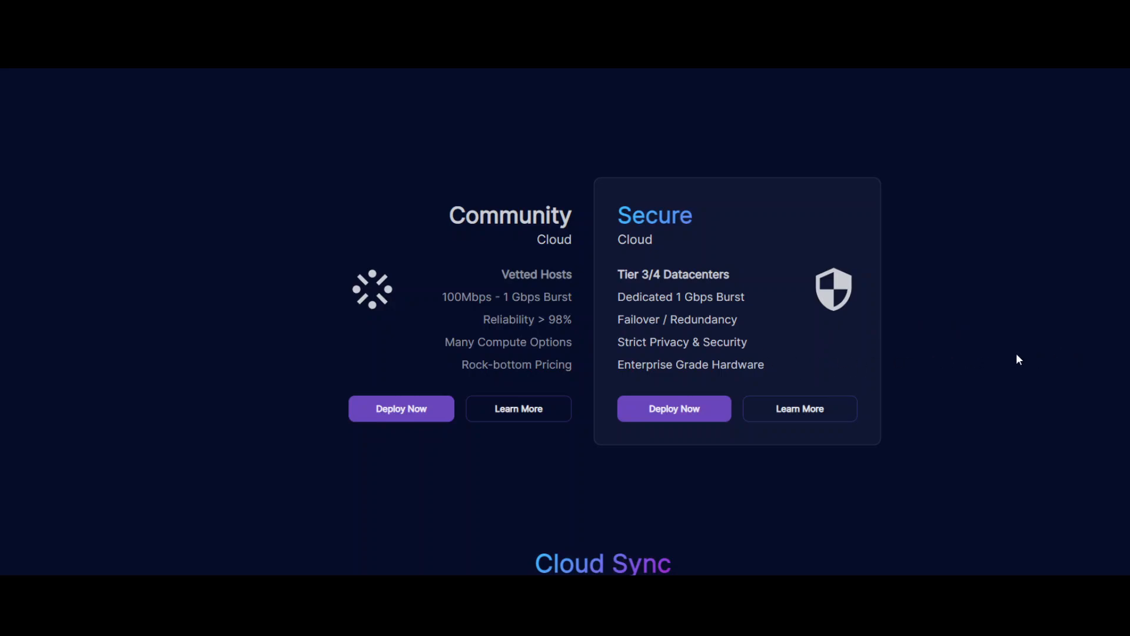
mouse_move(1014, 359)
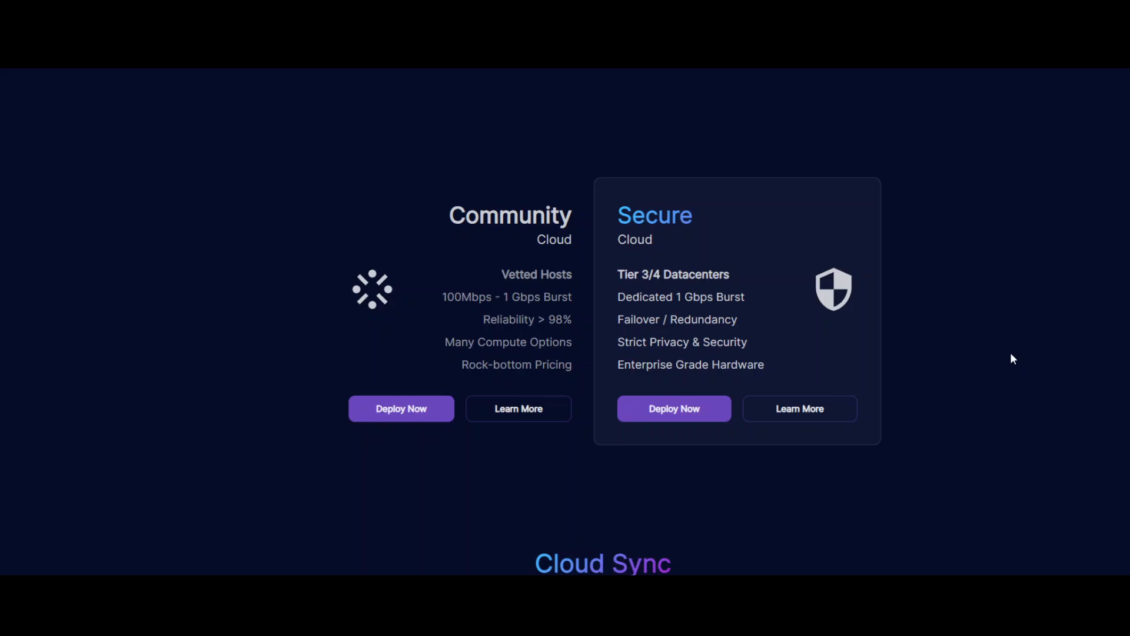
mouse_move(972, 383)
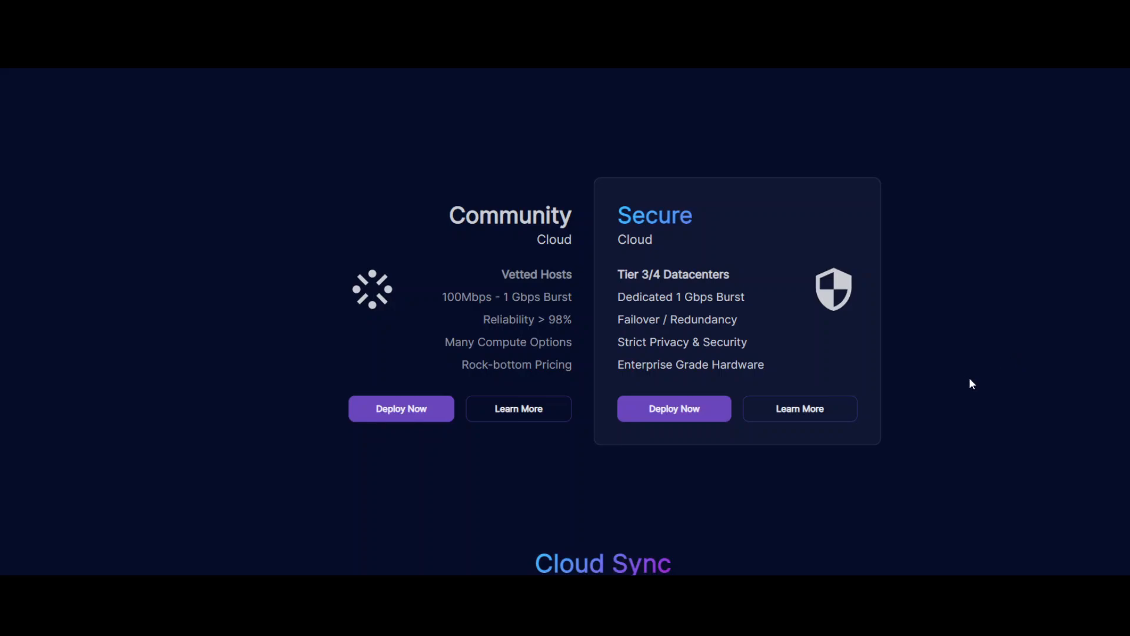
mouse_move(932, 400)
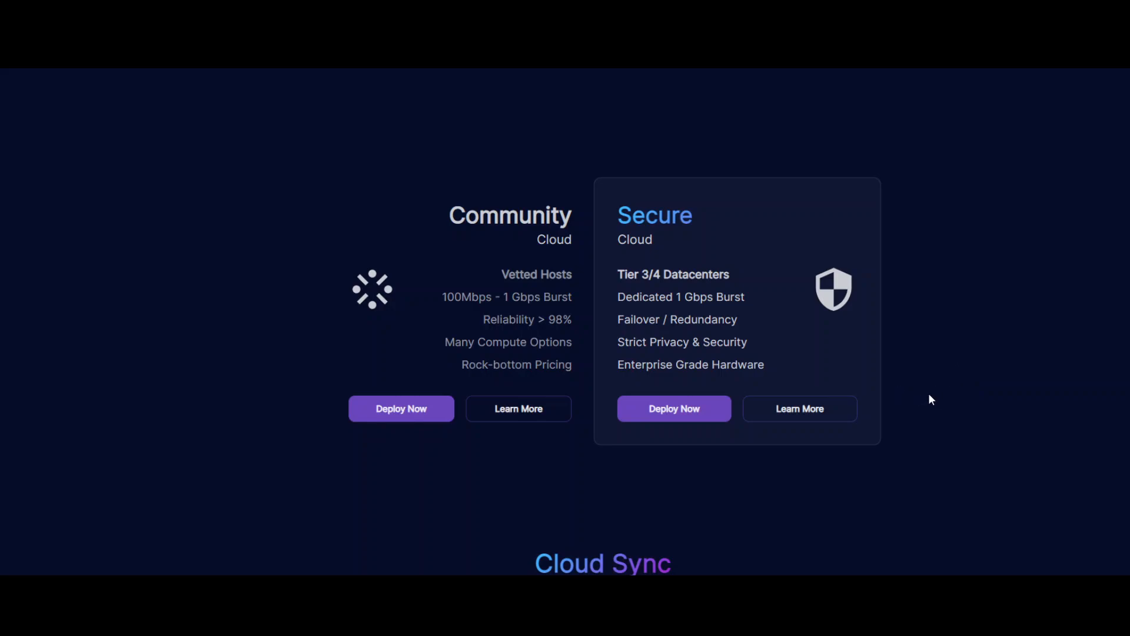
scroll("down", 3)
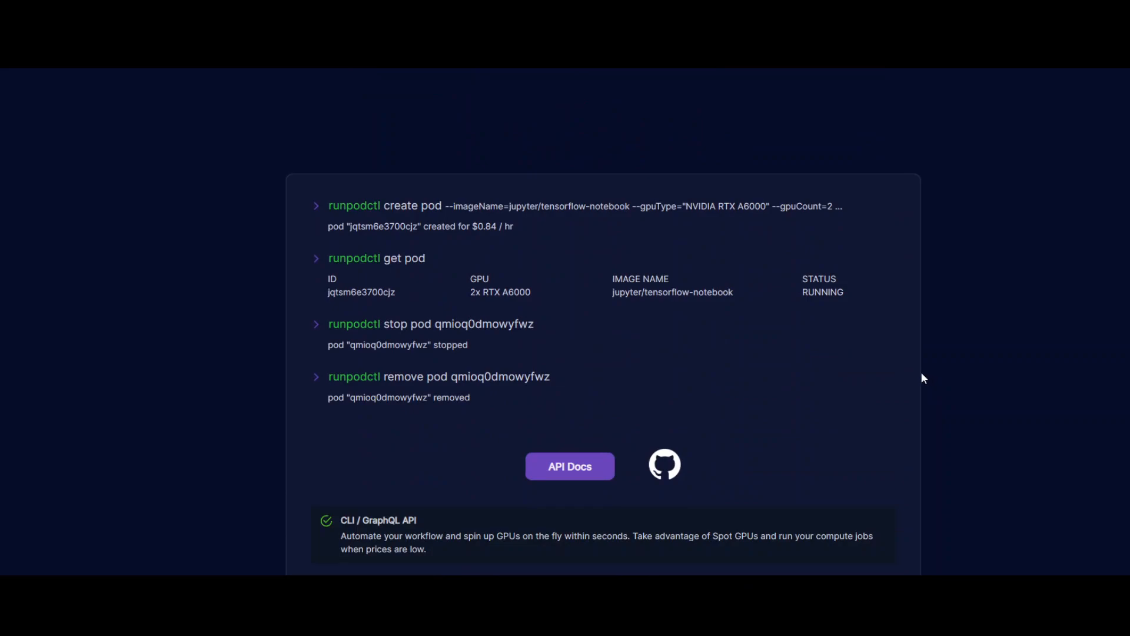
mouse_move(932, 376)
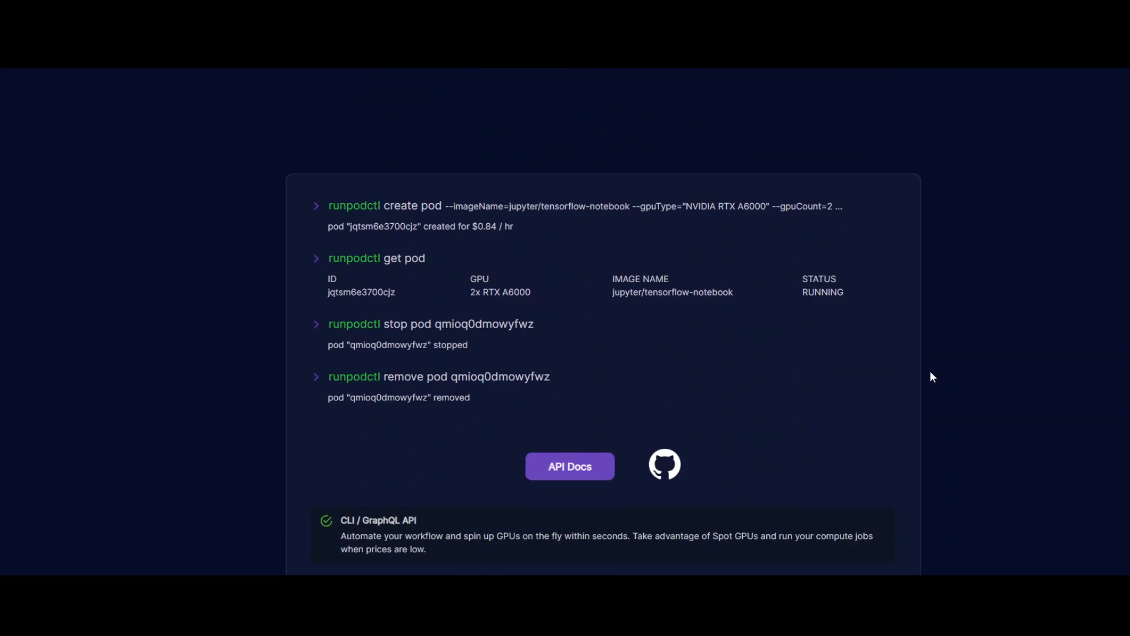
mouse_move(375, 224)
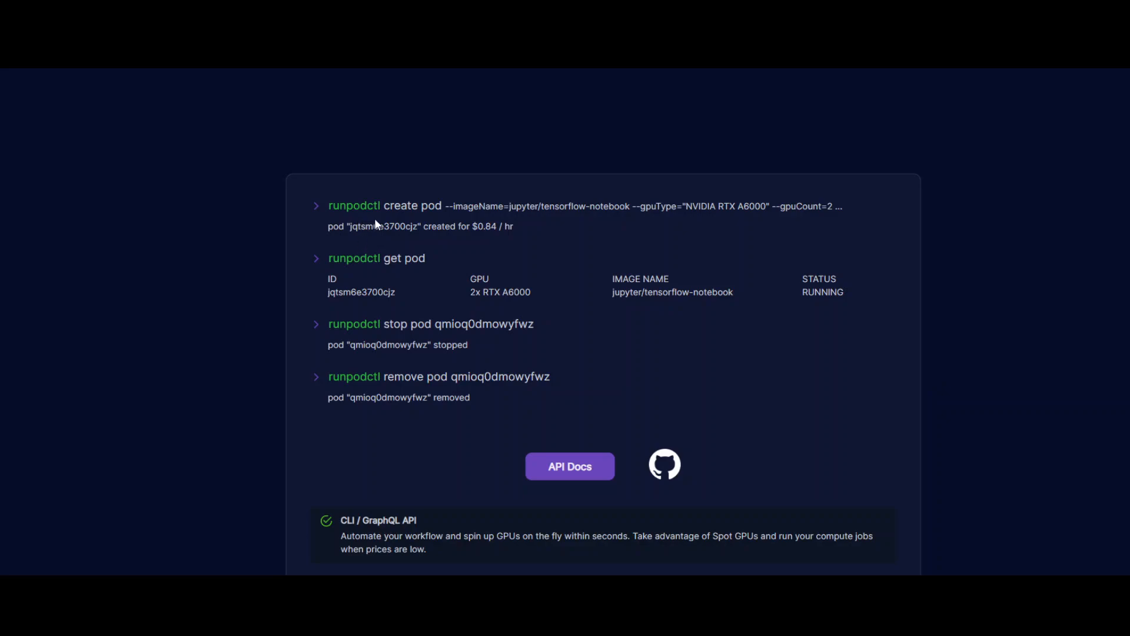
mouse_move(507, 227)
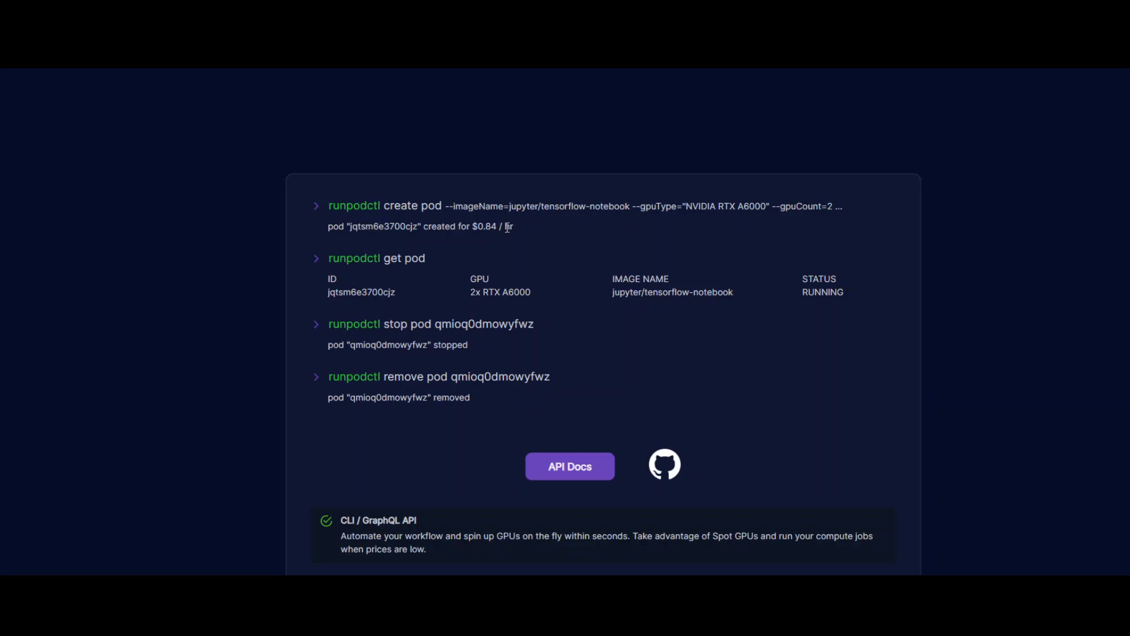
mouse_move(647, 219)
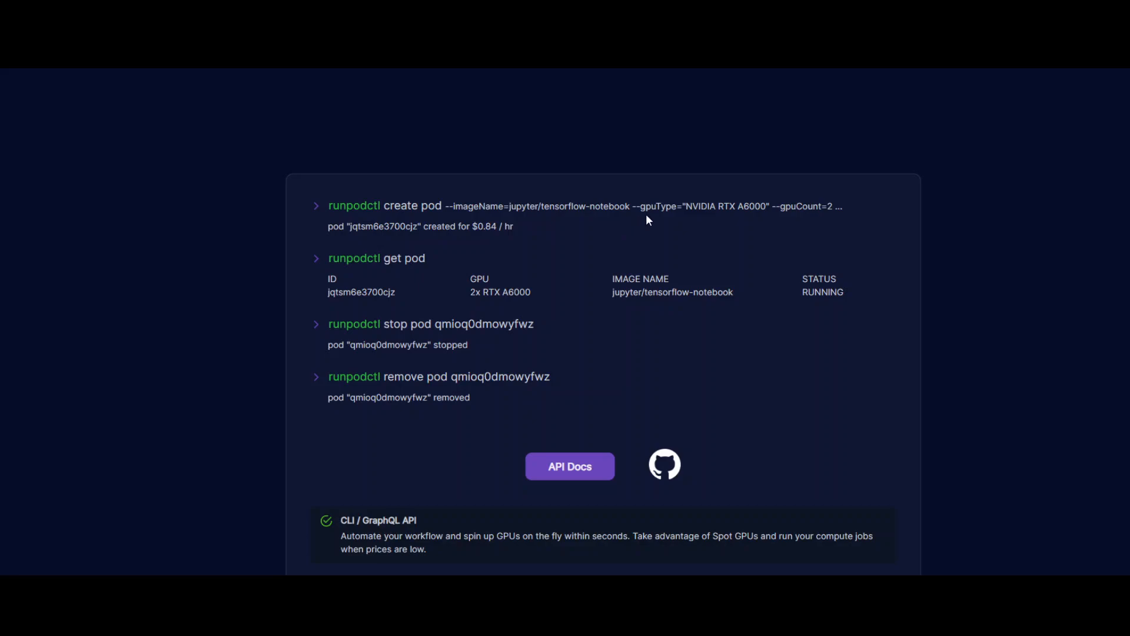
mouse_move(834, 216)
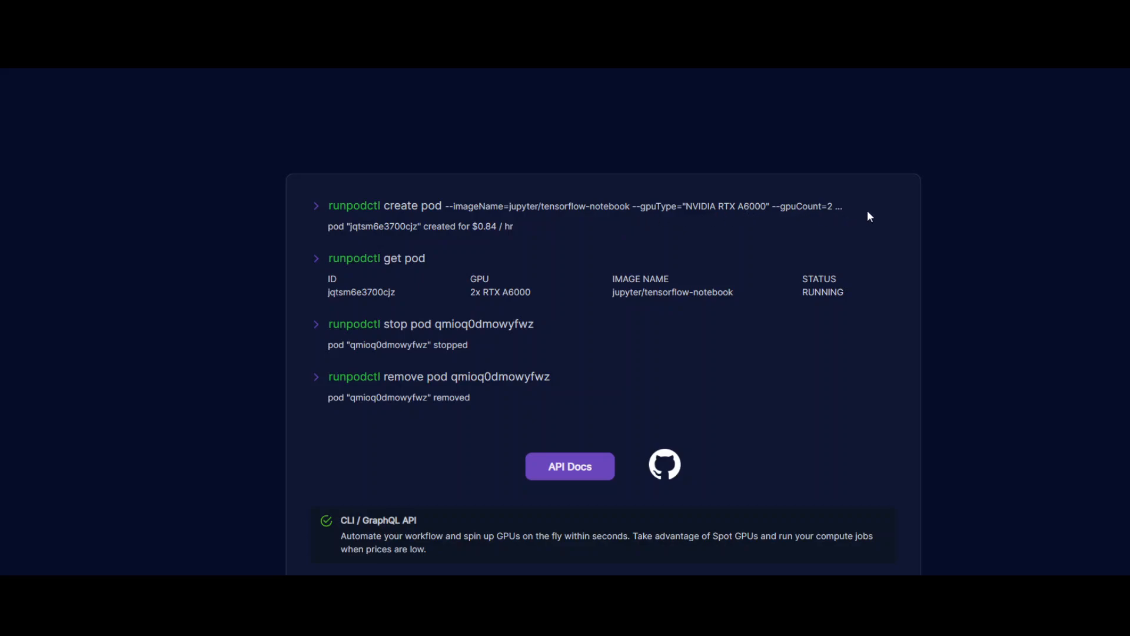
mouse_move(527, 246)
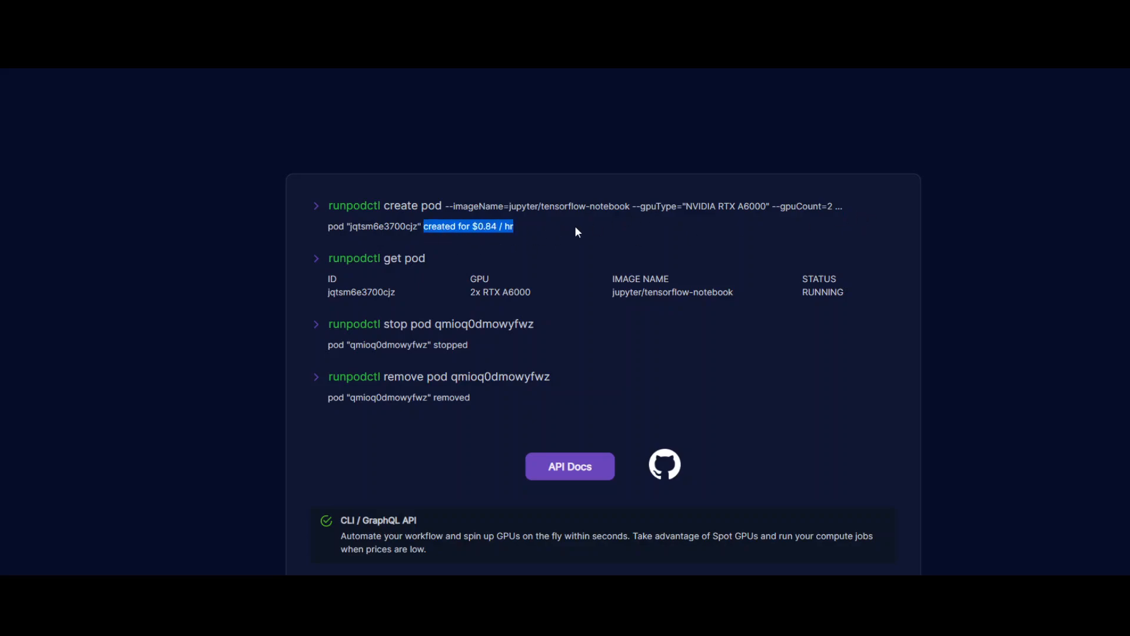
mouse_move(584, 232)
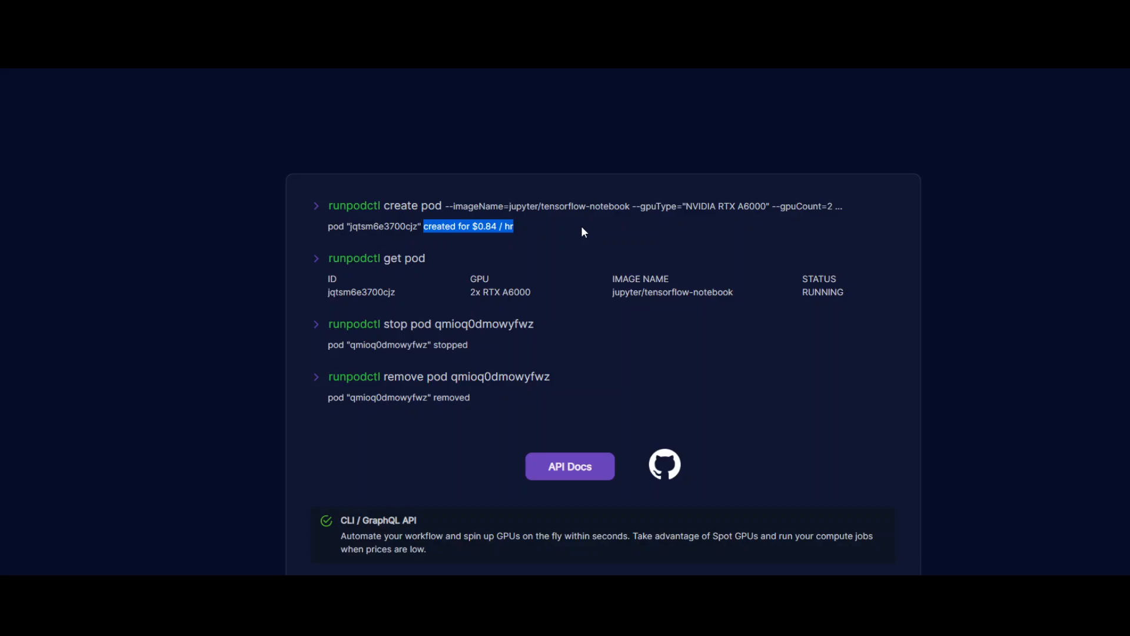
mouse_move(836, 209)
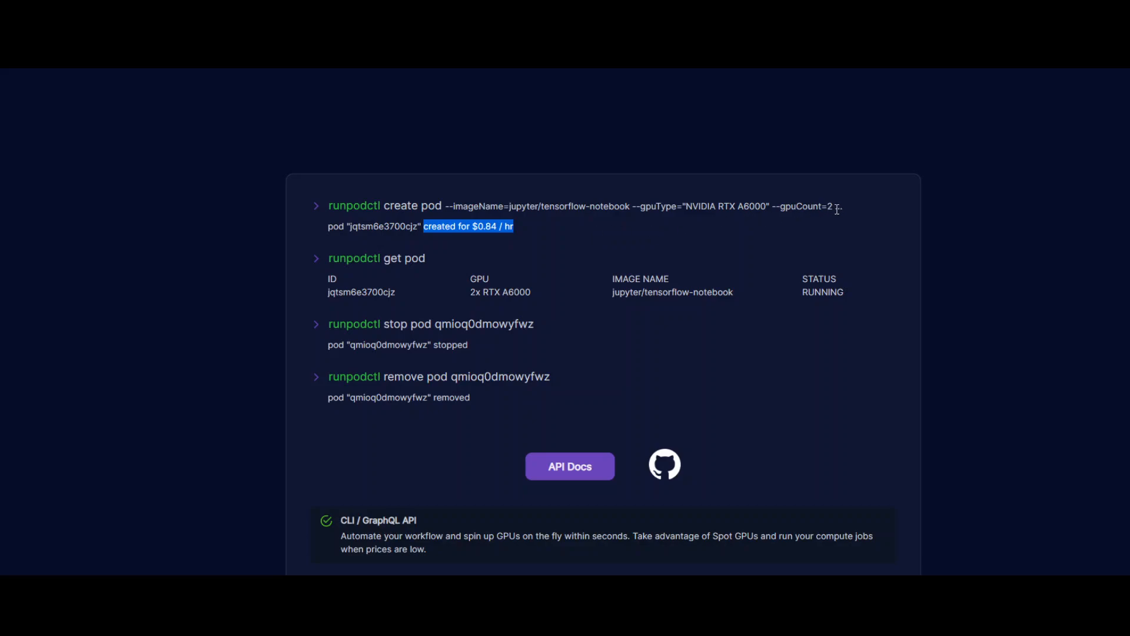
mouse_move(697, 219)
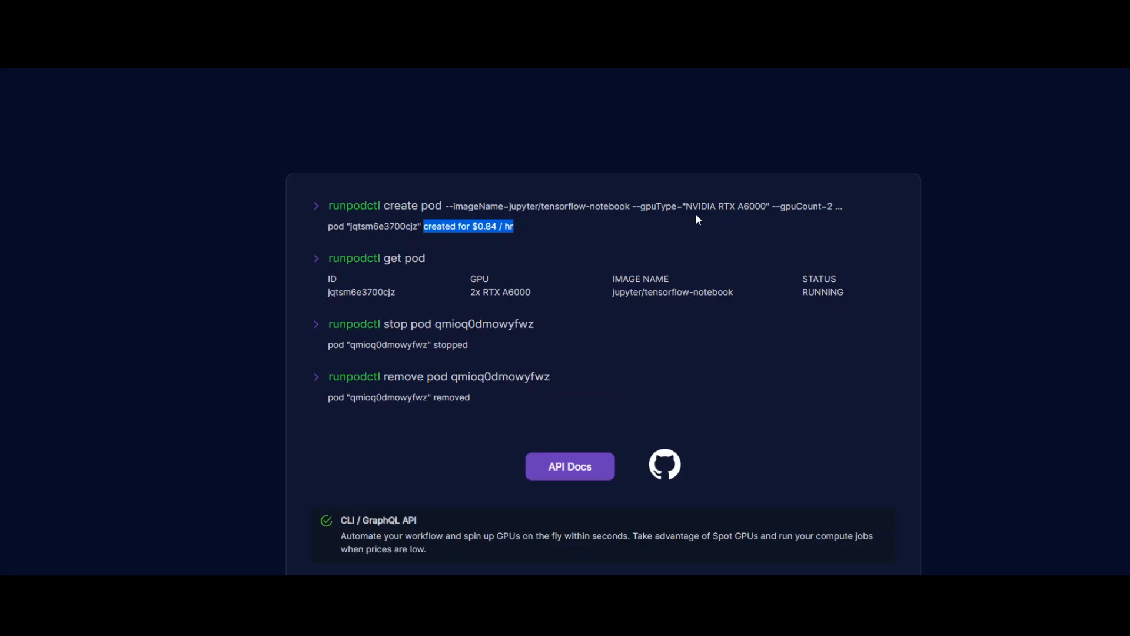
mouse_move(749, 217)
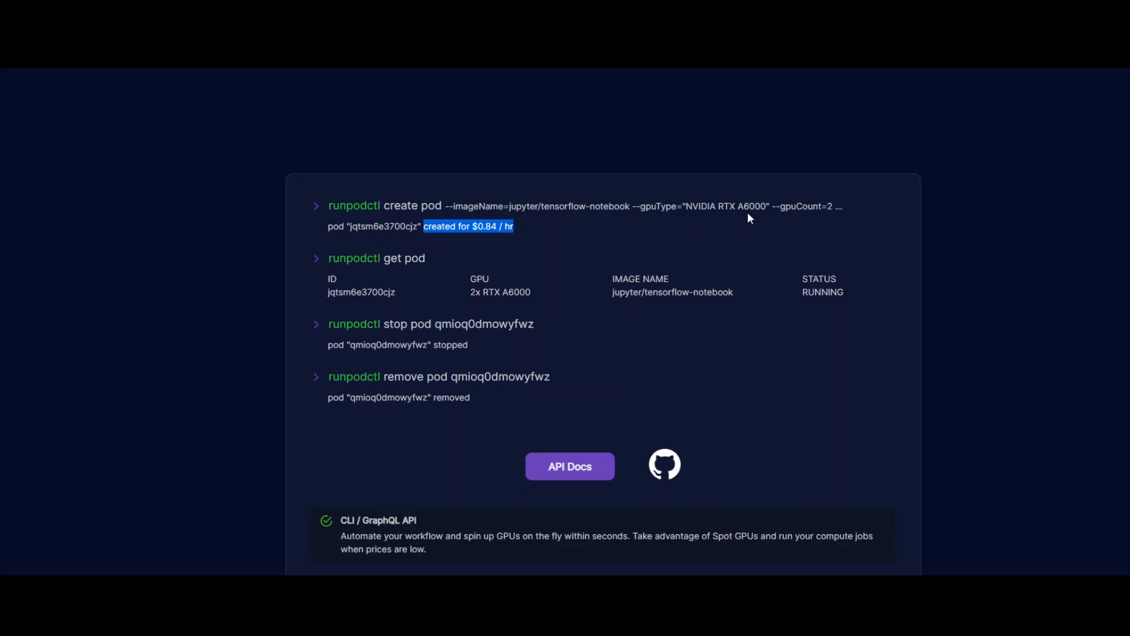
mouse_move(502, 240)
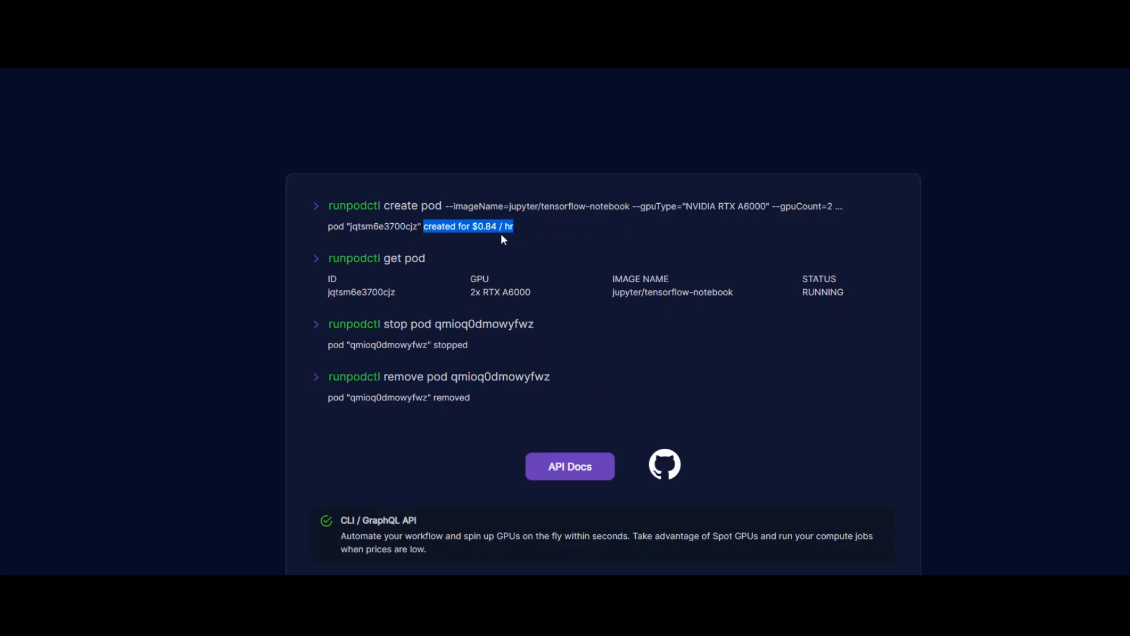
mouse_move(641, 266)
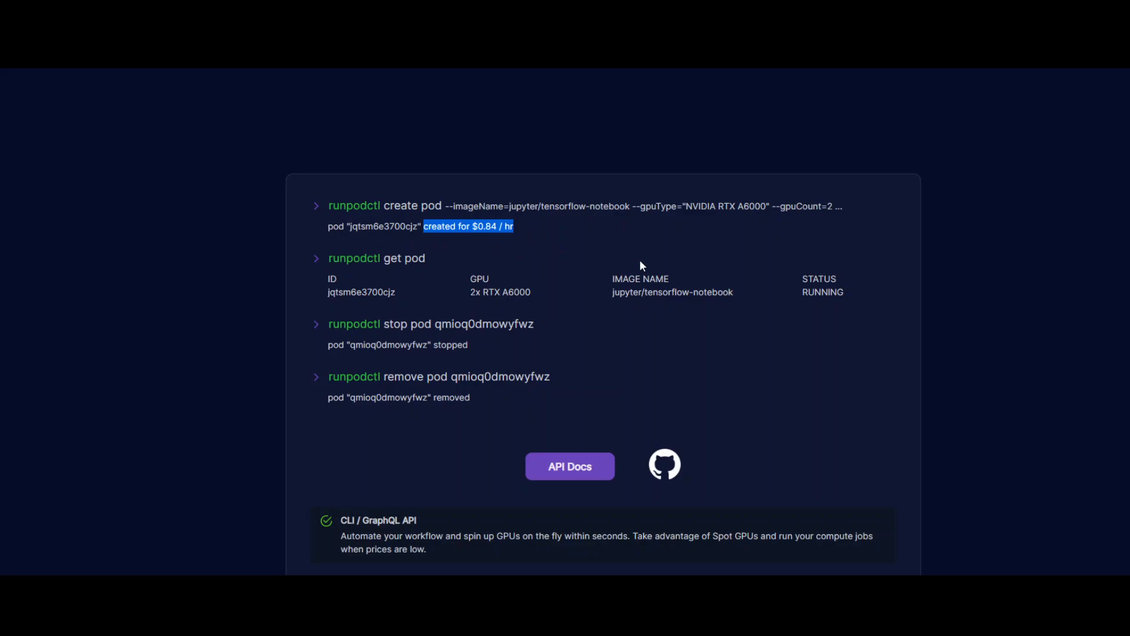
mouse_move(389, 260)
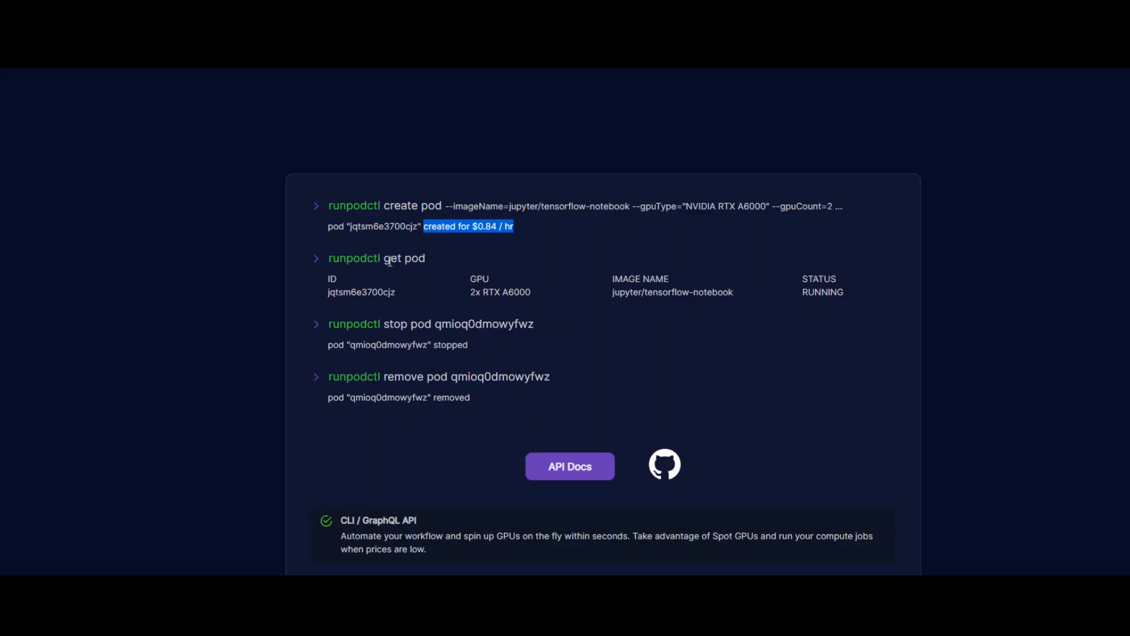
double_click(405, 257)
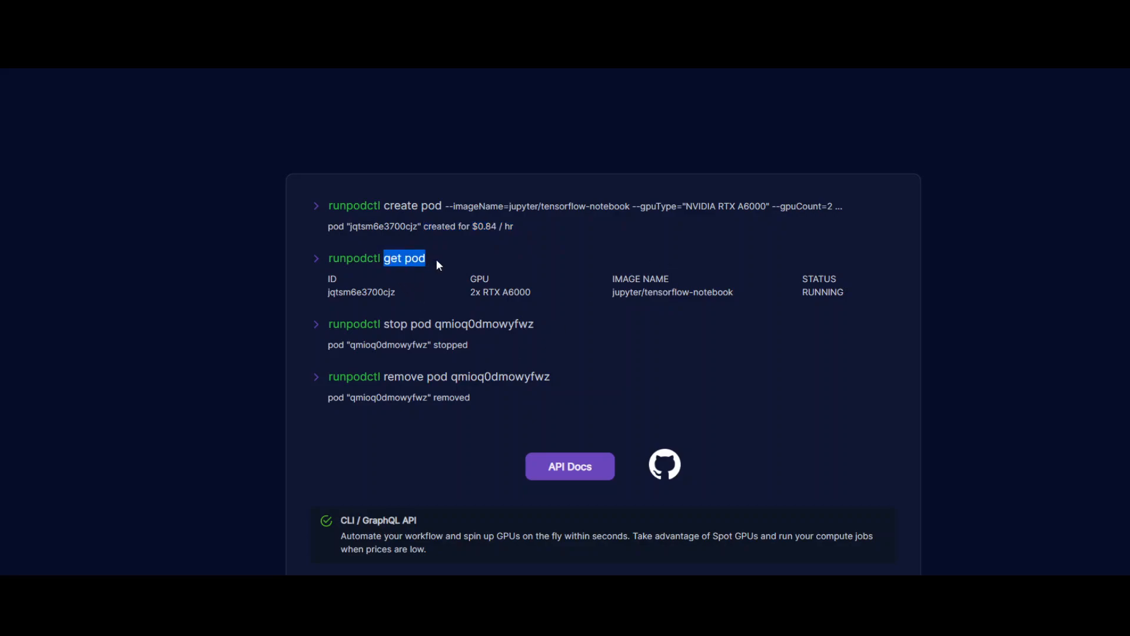
mouse_move(697, 376)
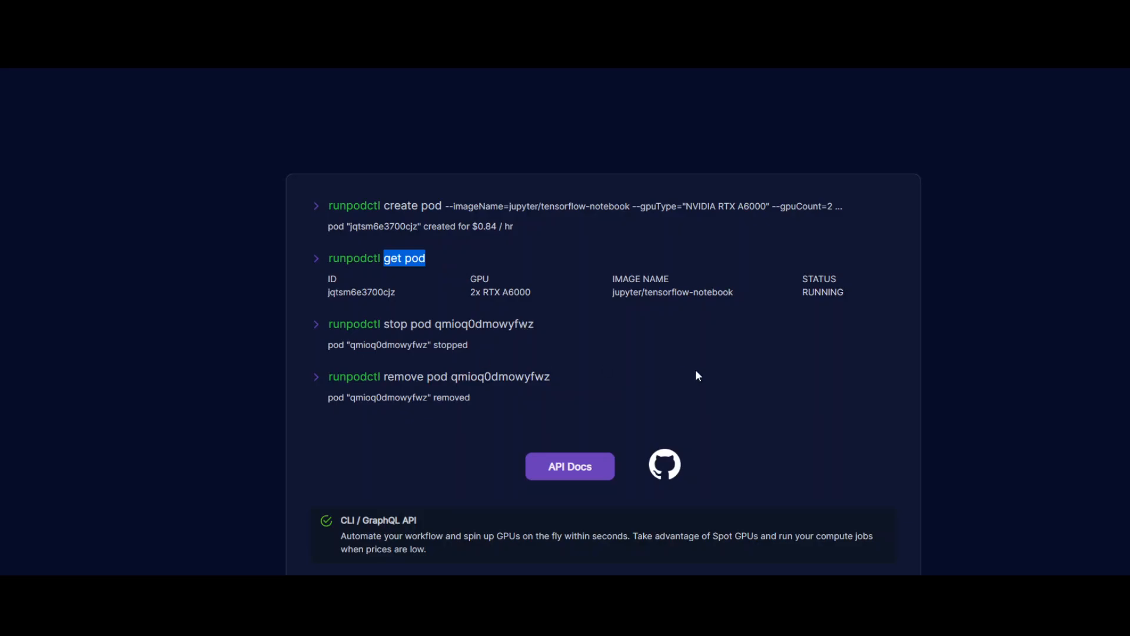
mouse_move(626, 361)
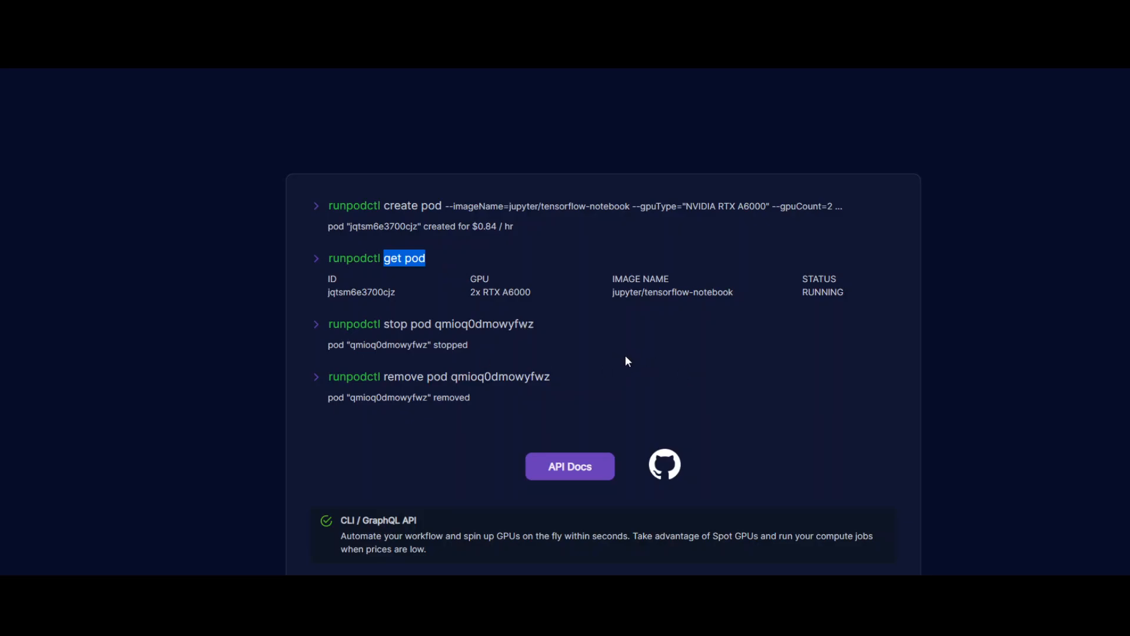
Scroll through the feature list to the footer, then back up to GPU pricing (A100 $1.79/hr)
scroll("down", 3)
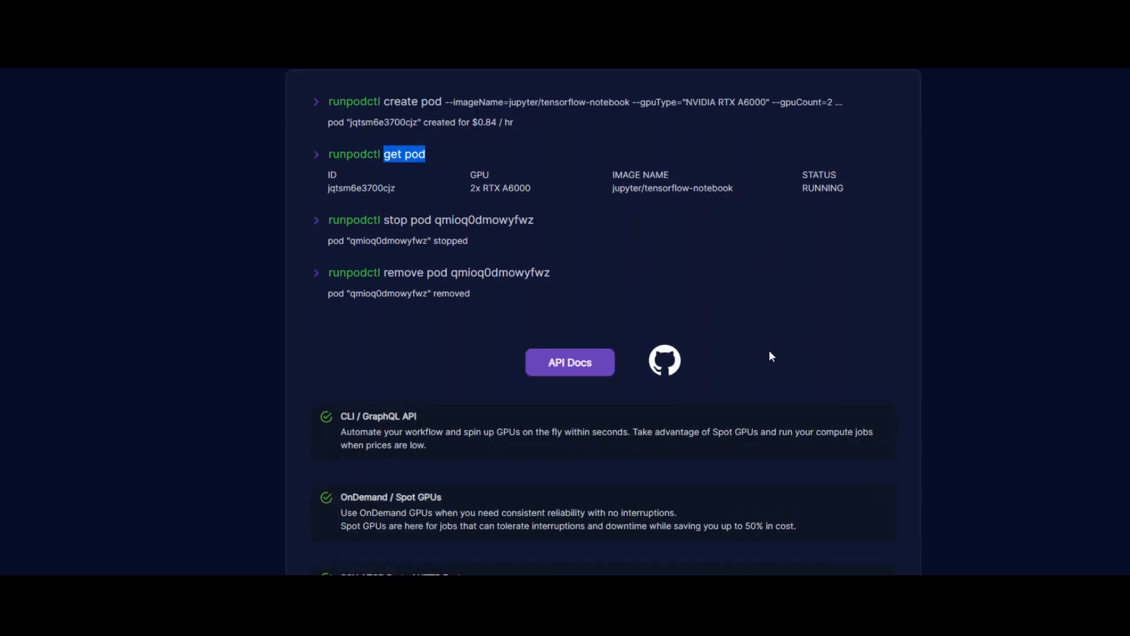
mouse_move(1076, 333)
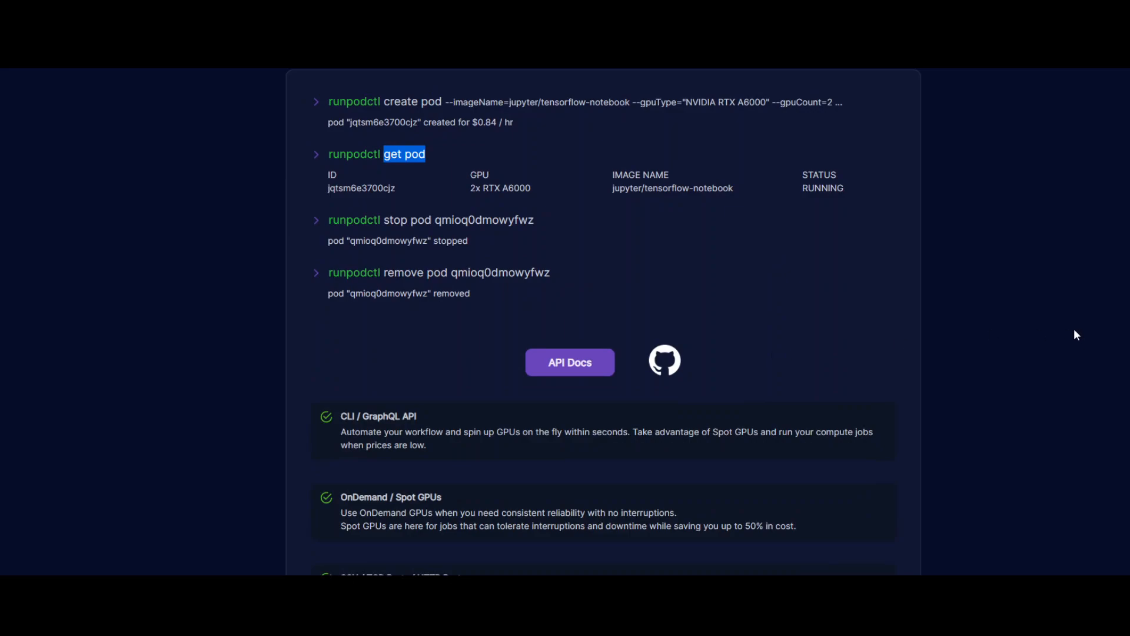
mouse_move(898, 389)
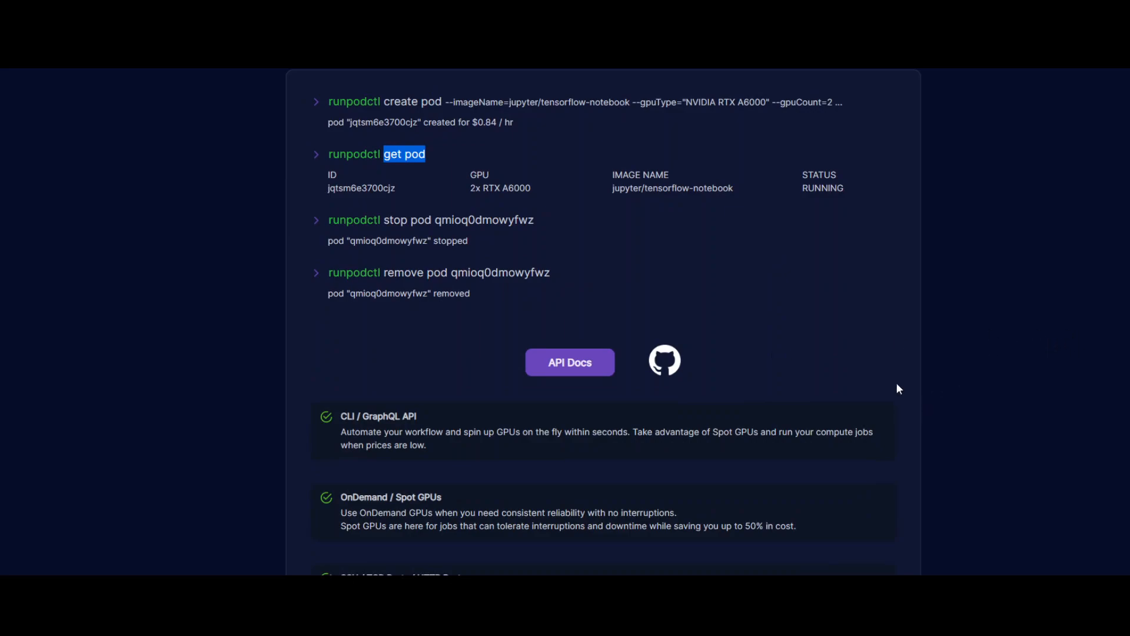
mouse_move(821, 386)
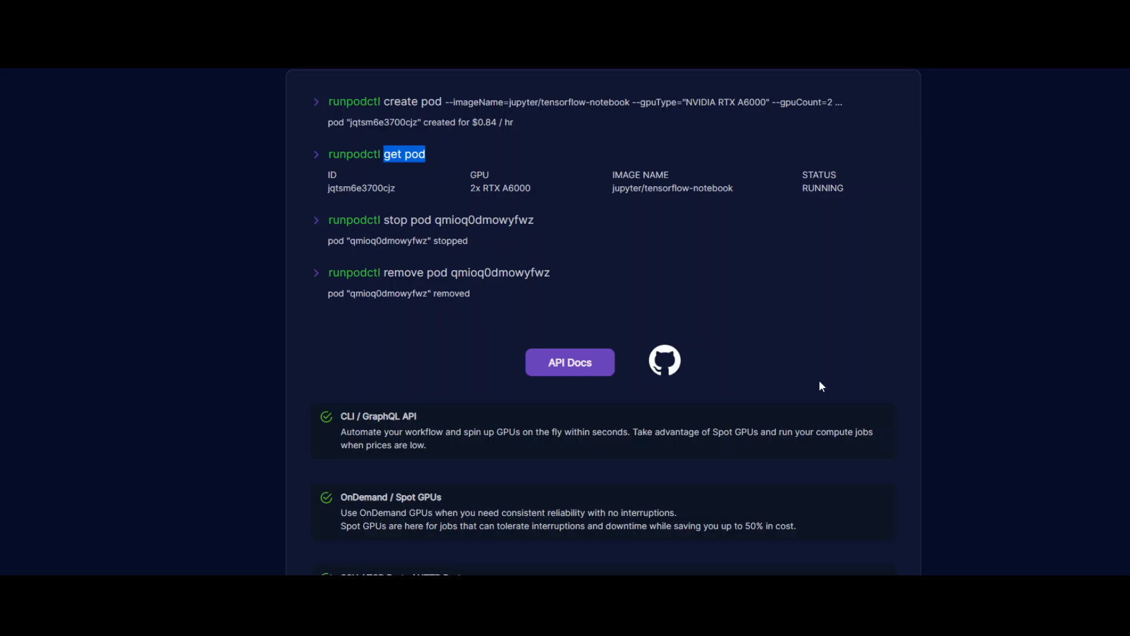
mouse_move(821, 380)
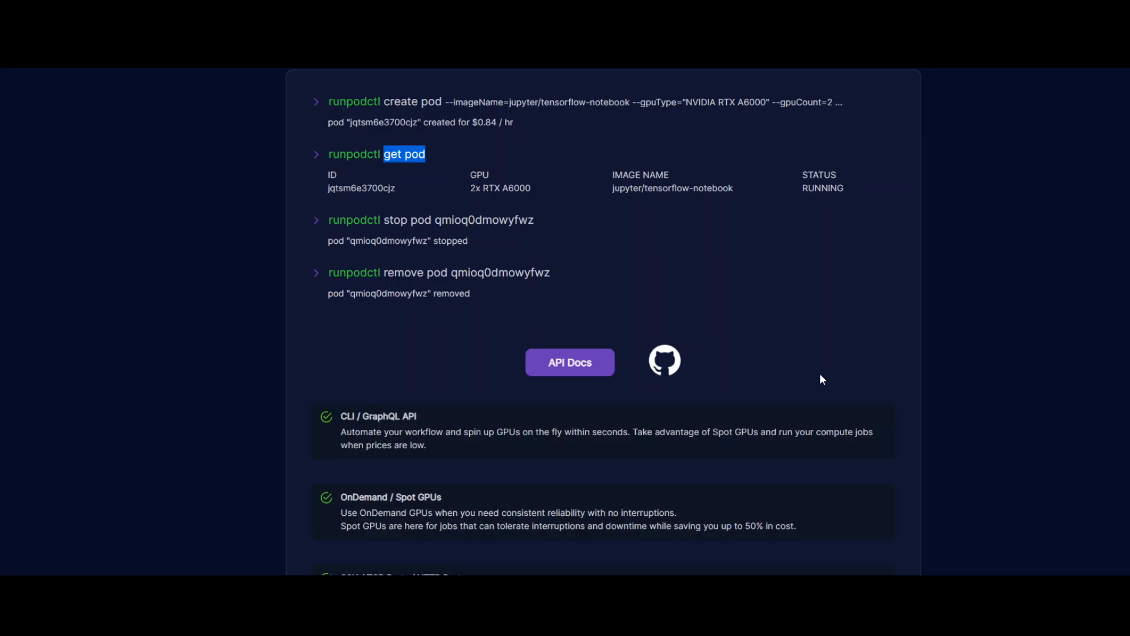
mouse_move(813, 365)
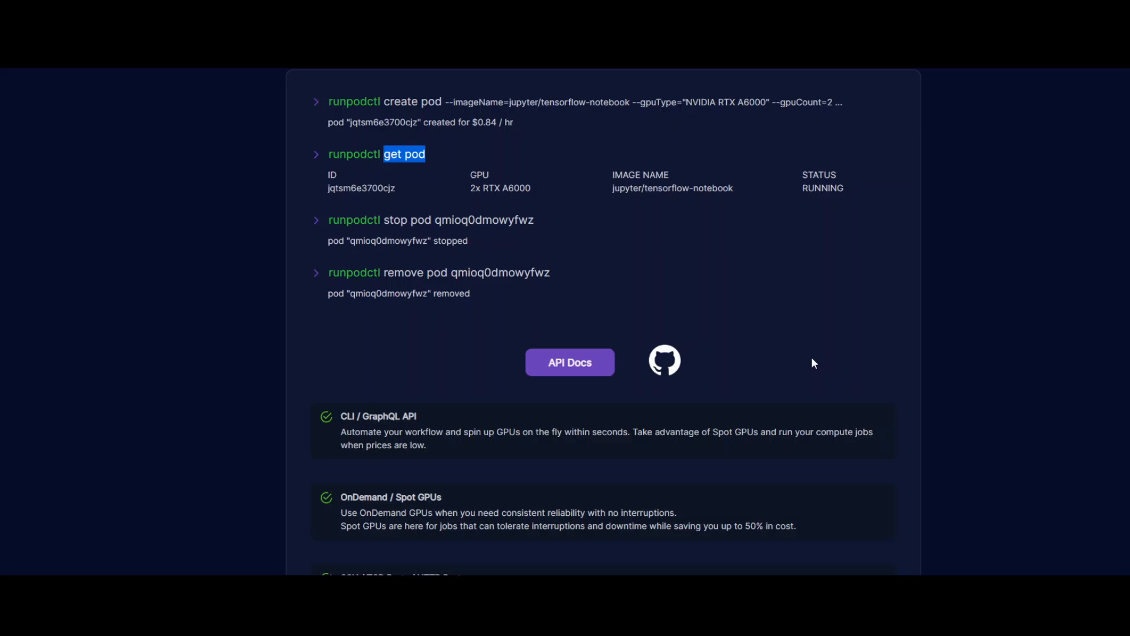
scroll("down", 3)
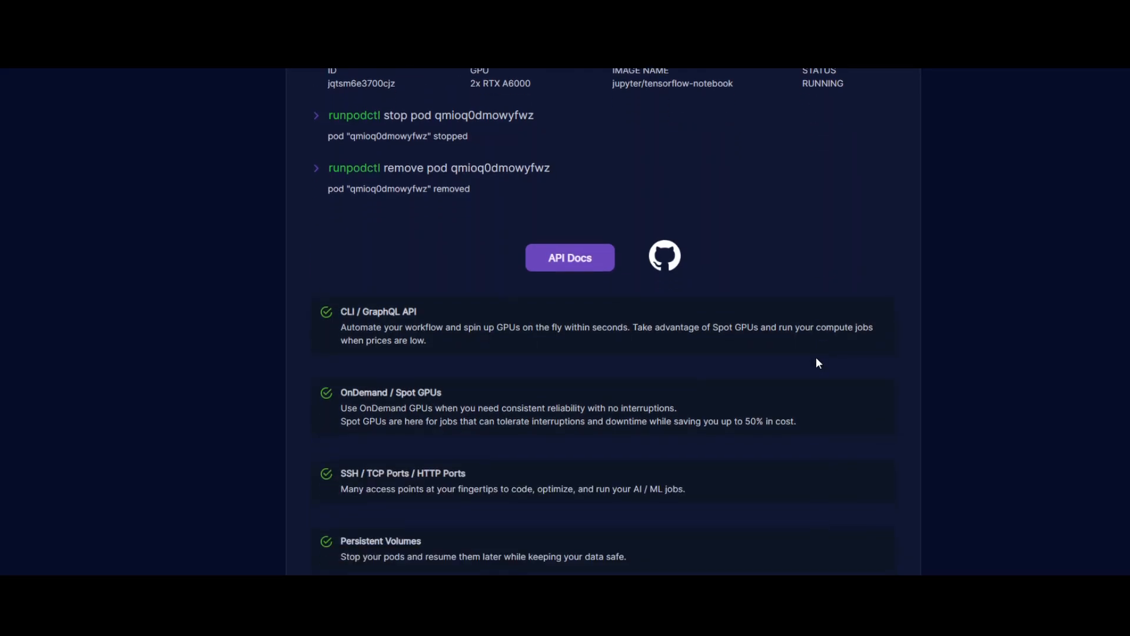
scroll("down", 3)
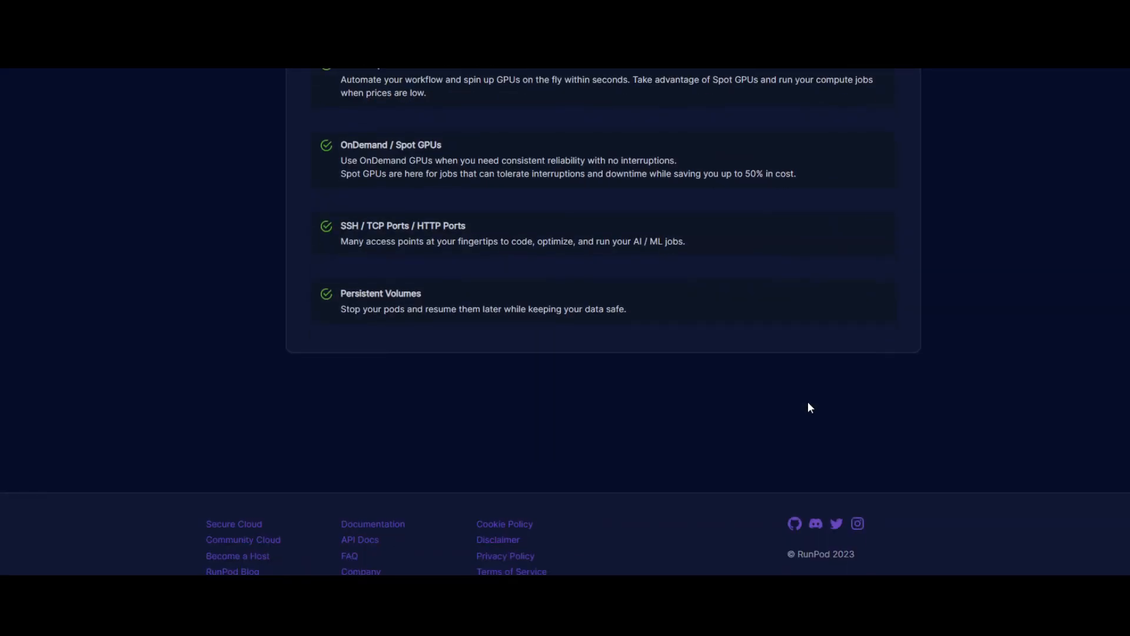
scroll("up", 3)
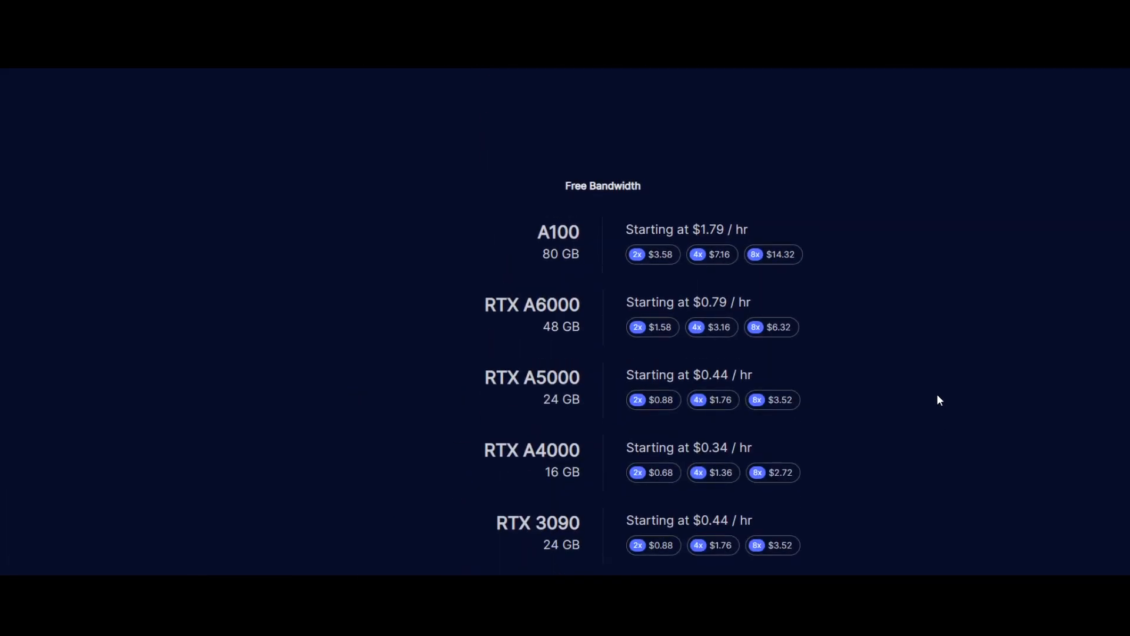
Scroll back up to the GPU Cloud hero section and the three product cards
scroll("up", 3)
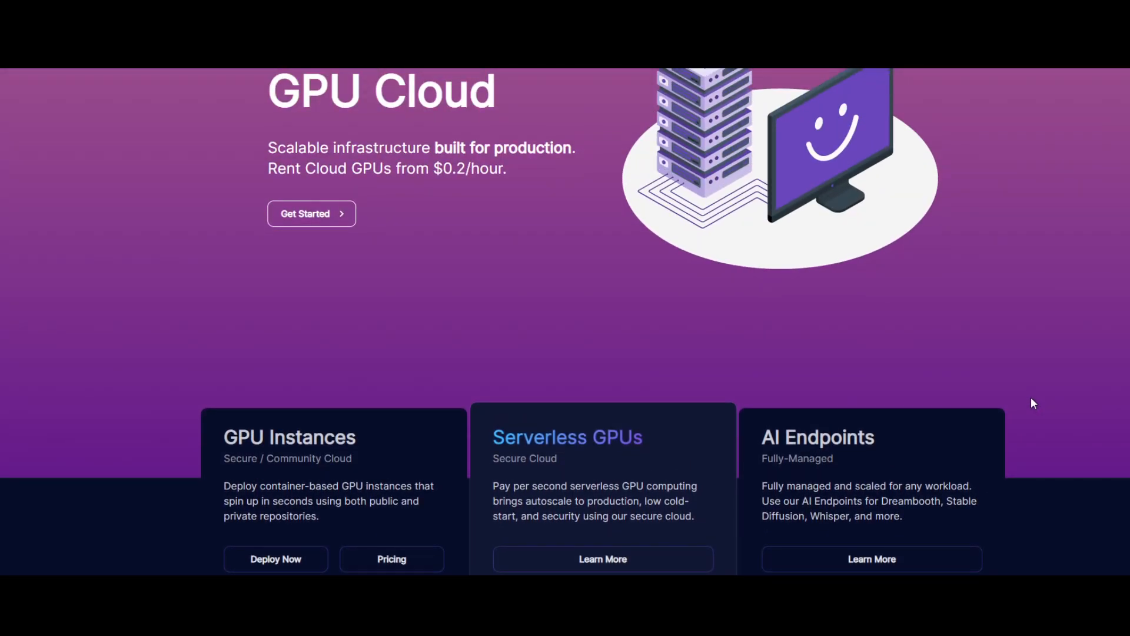
mouse_move(1026, 400)
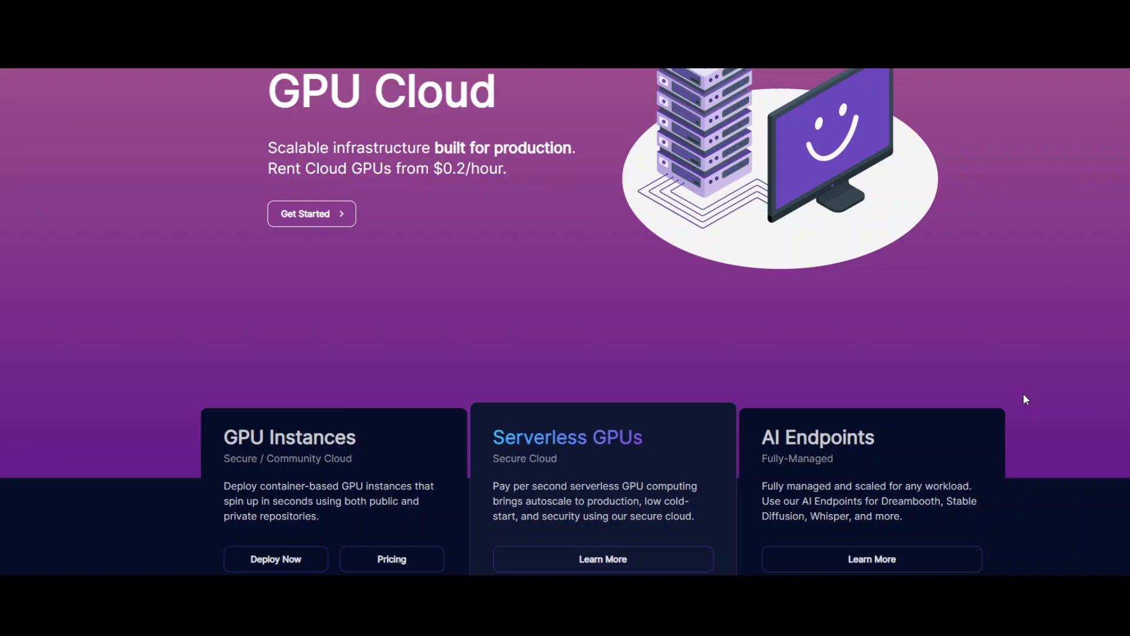
mouse_move(1036, 382)
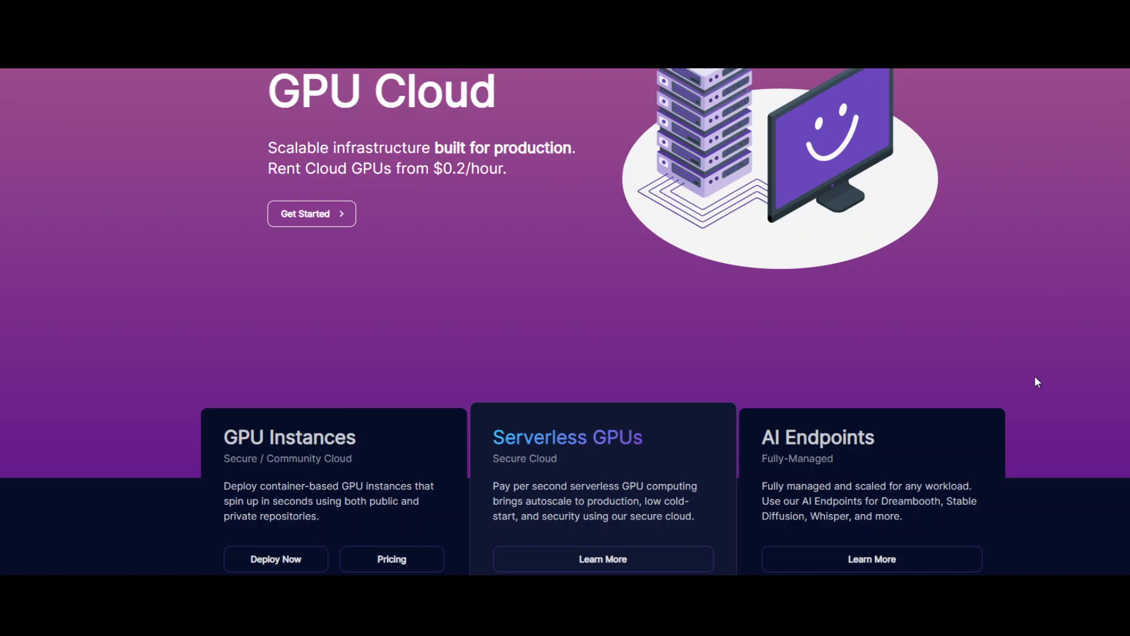
mouse_move(969, 343)
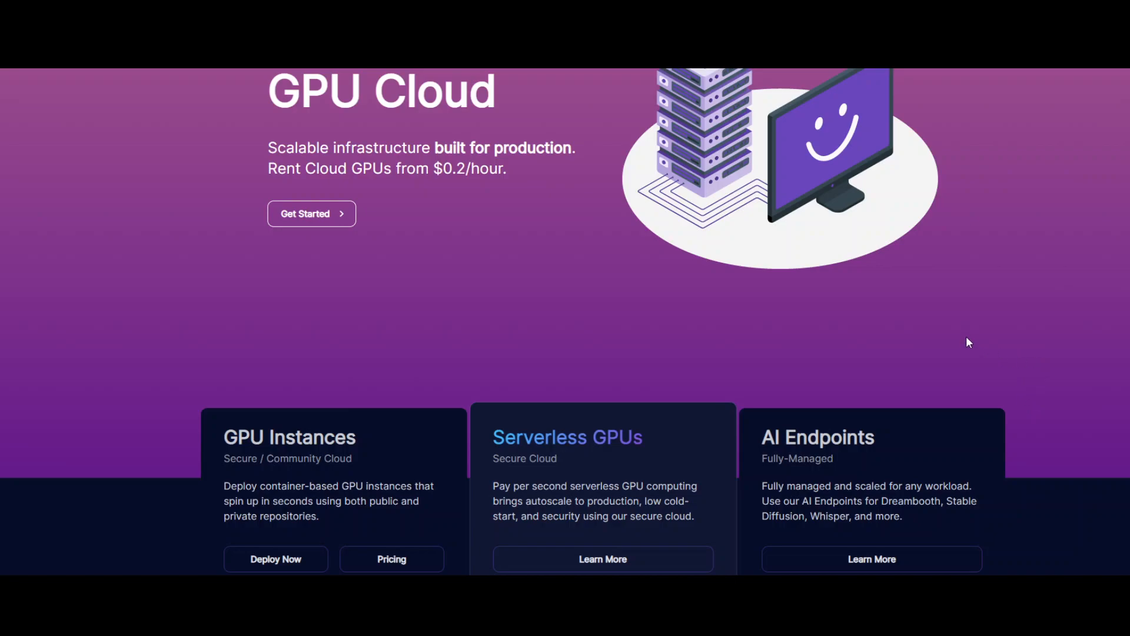
mouse_move(81, 212)
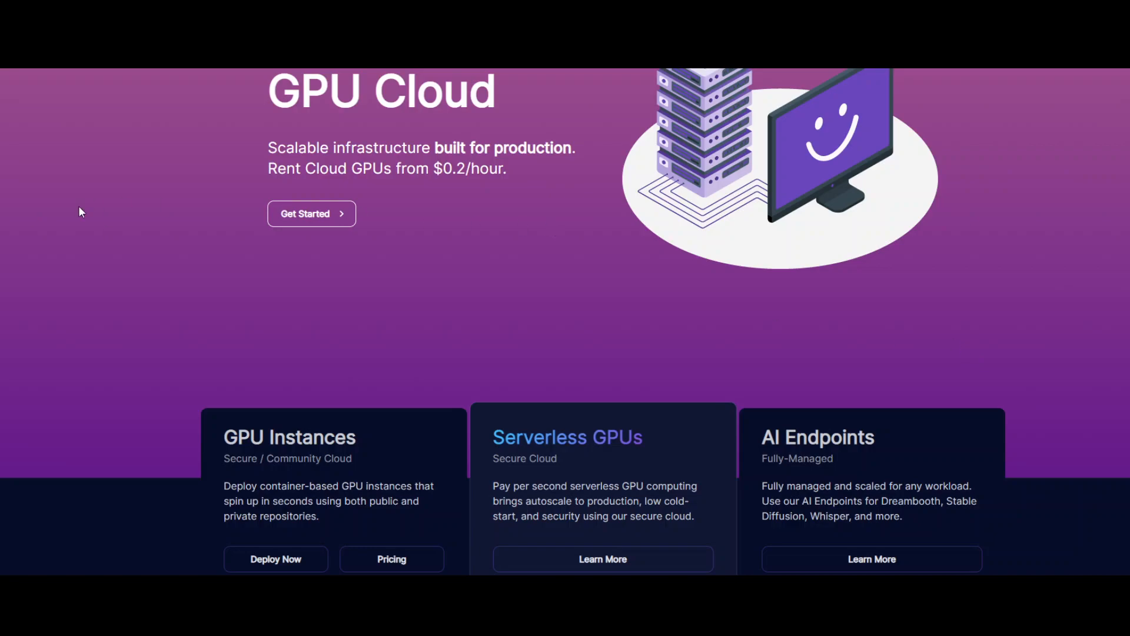
mouse_move(65, 183)
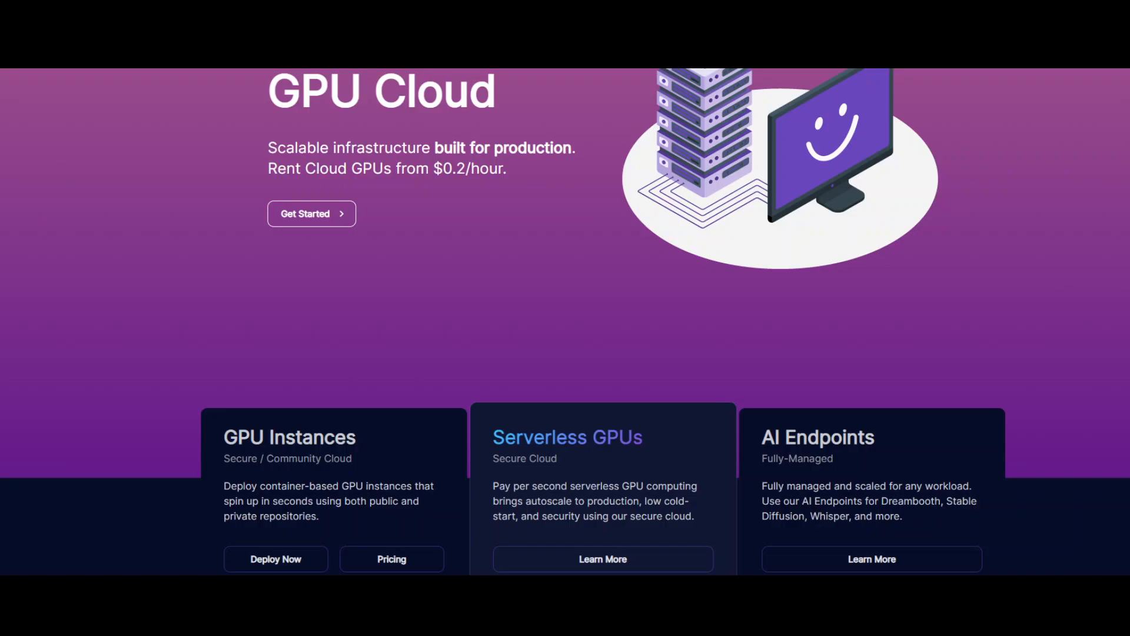
mouse_move(11, 283)
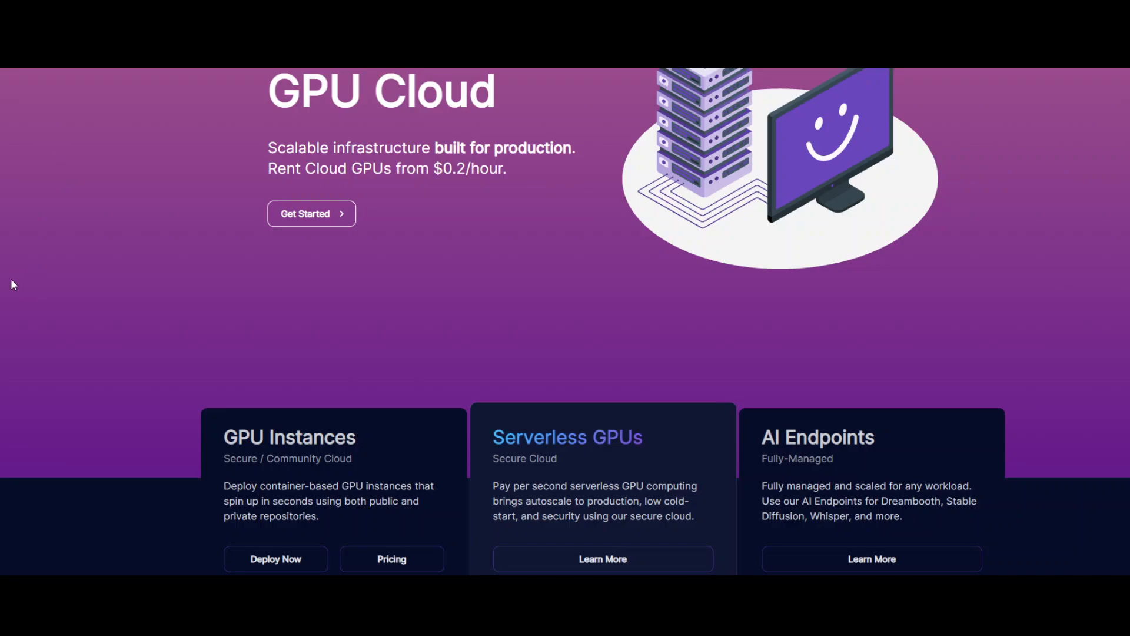